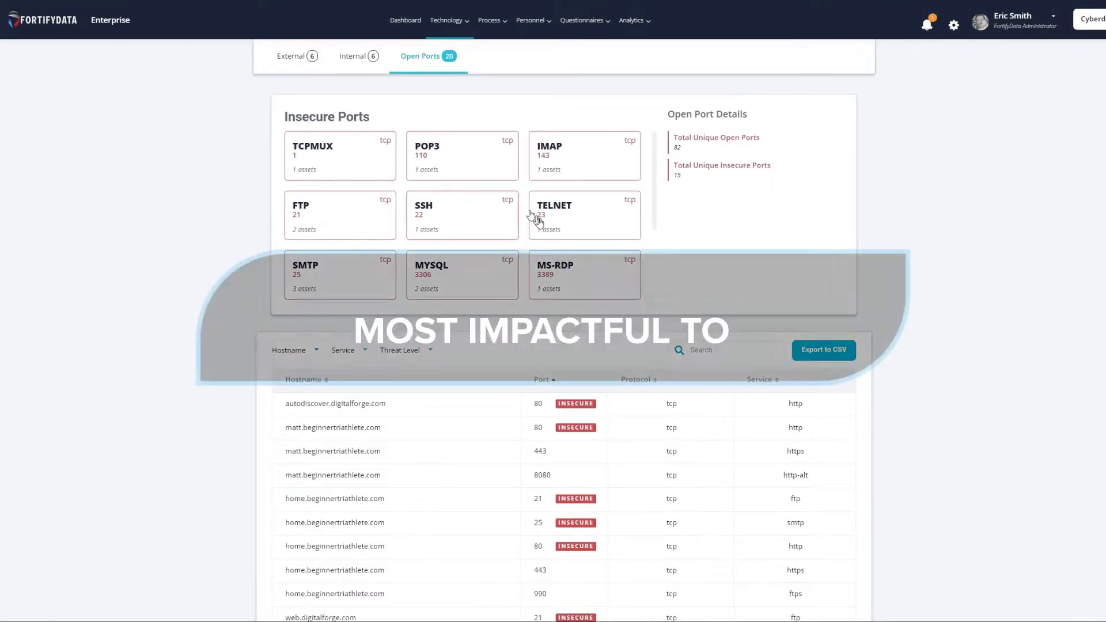
- Go to Dark Web Discoveries from the Personnel menu to show exposed data and found credentials
{"action": "scroll", "scroll_direction": "up", "scroll_amount": 3}
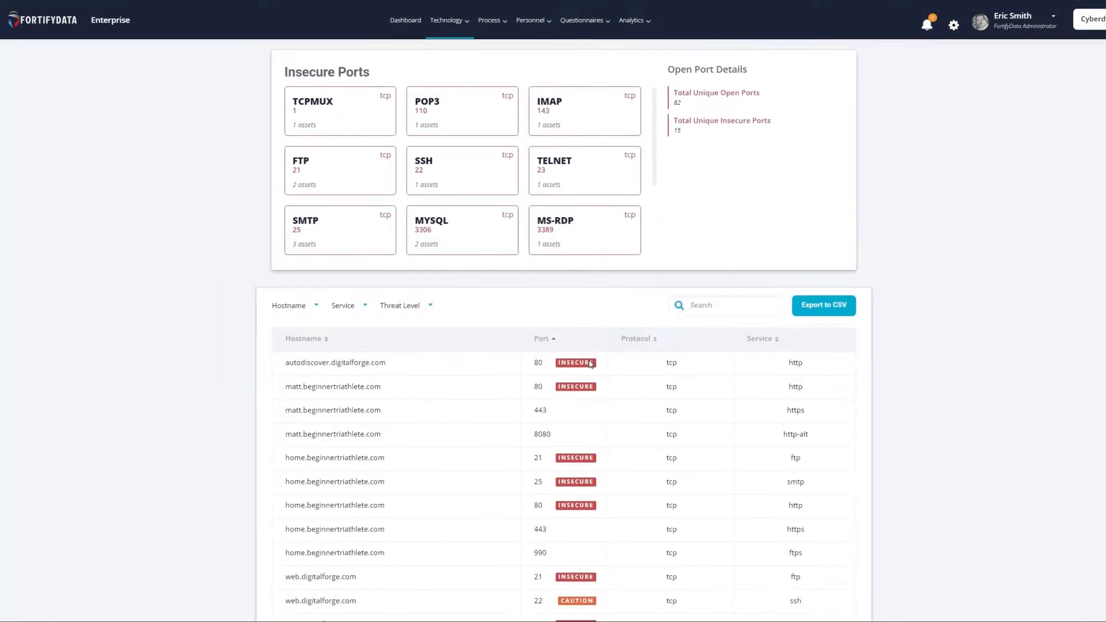
{"action": "scroll", "scroll_direction": "down", "scroll_amount": 3}
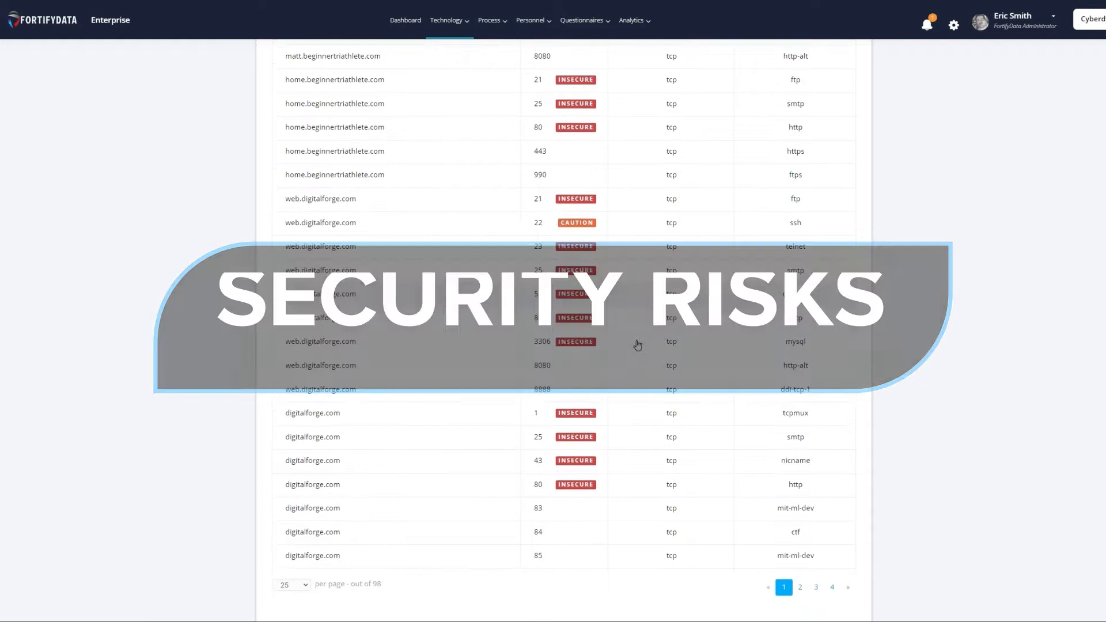
{"action": "scroll", "scroll_direction": "up", "scroll_amount": 3}
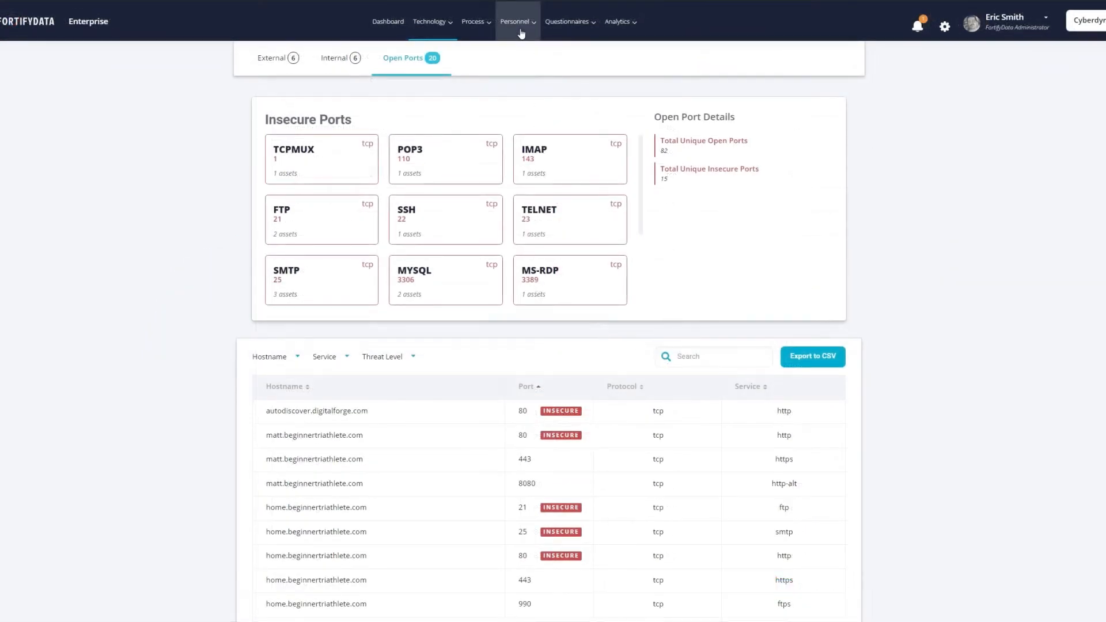
{"action": "left_click", "coordinate": [517, 21]}
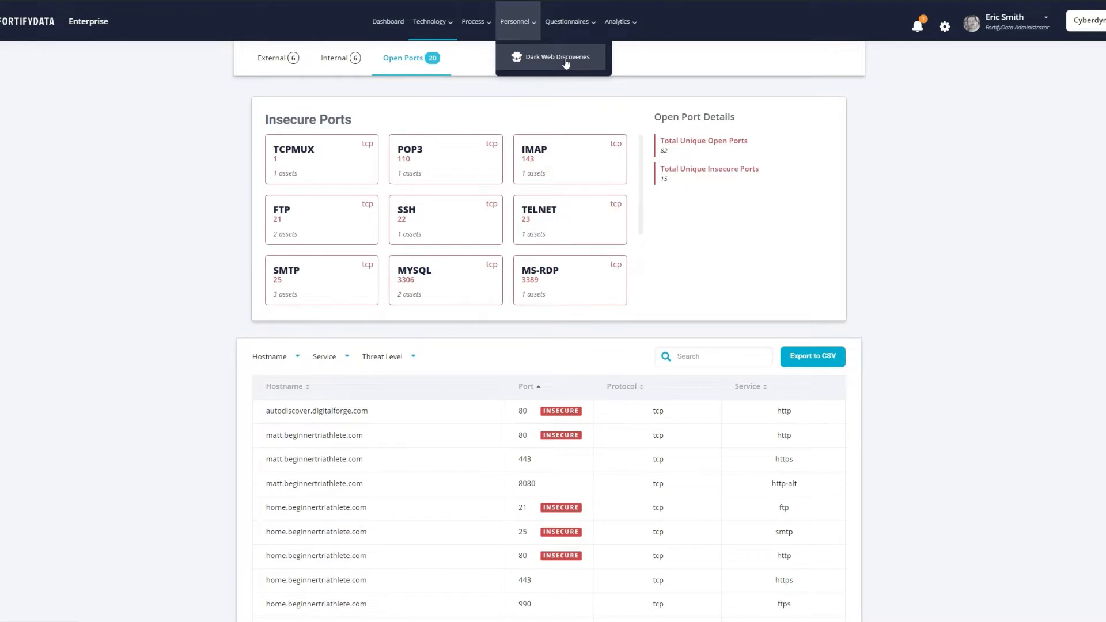
{"action": "left_click", "coordinate": [558, 58]}
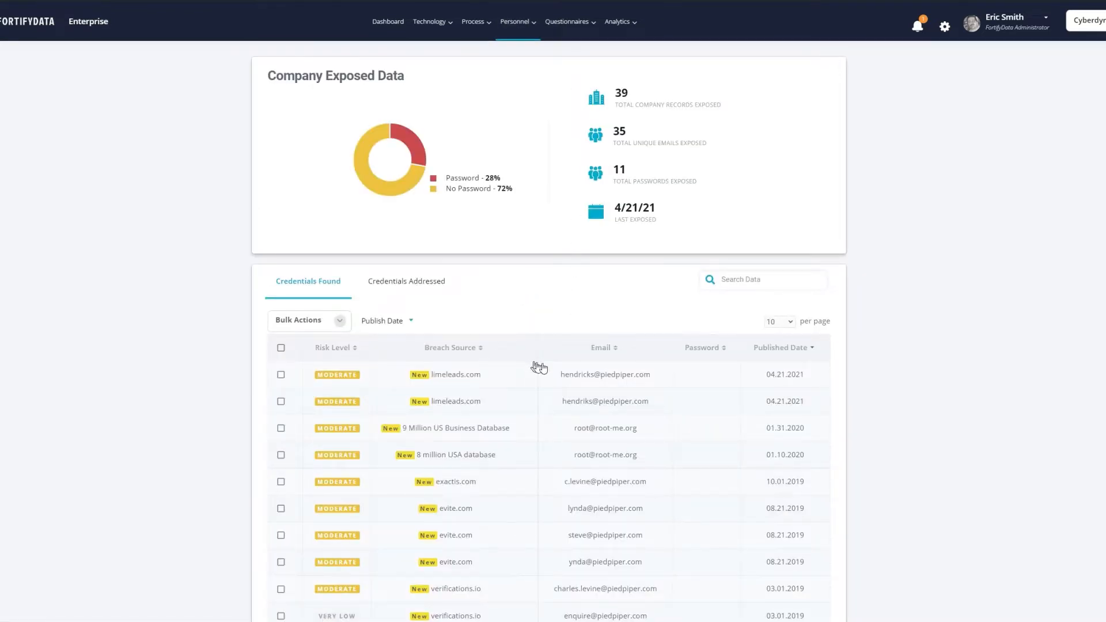
{"action": "mouse_move", "coordinate": [547, 402]}
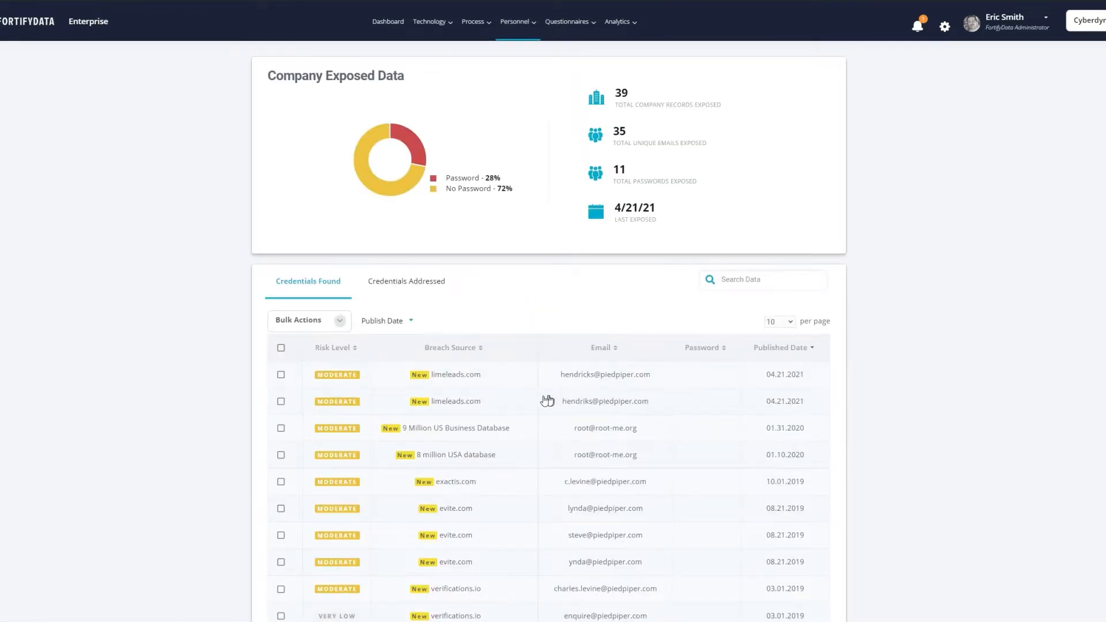
{"action": "mouse_move", "coordinate": [612, 511]}
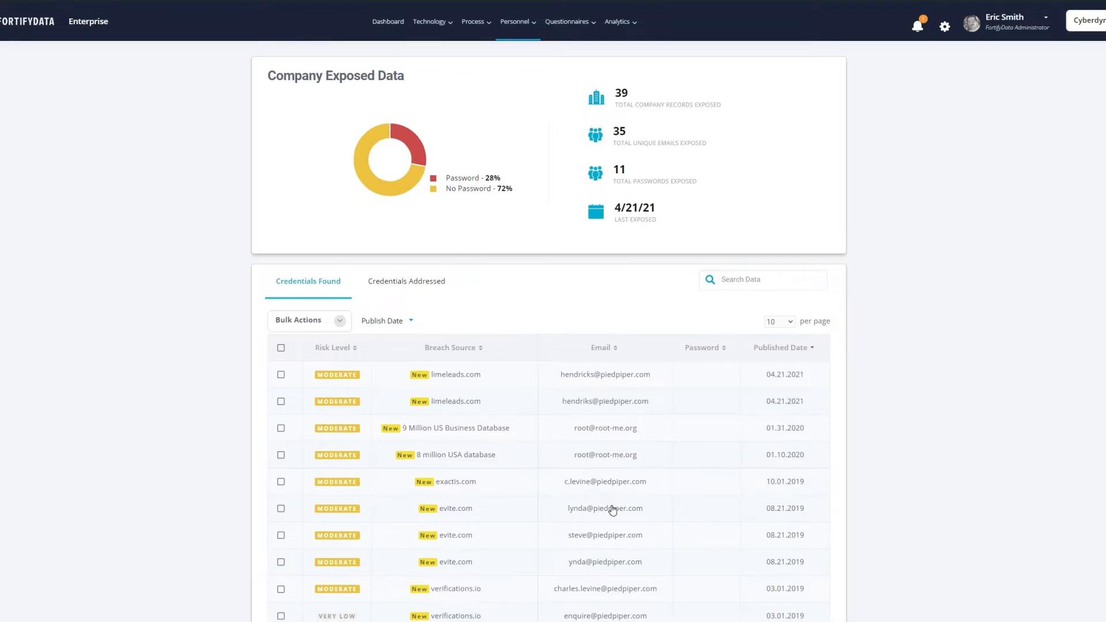
{"action": "mouse_move", "coordinate": [611, 509]}
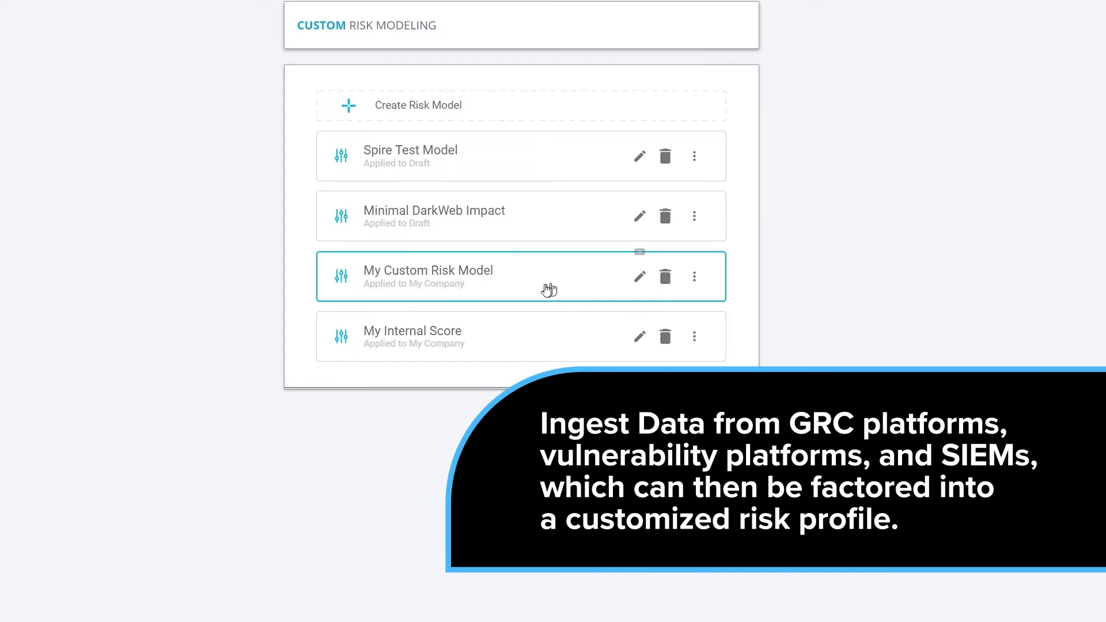
- Show My Custom Risk Model's Score Weighting sliders and review them
{"action": "left_click", "coordinate": [428, 275]}
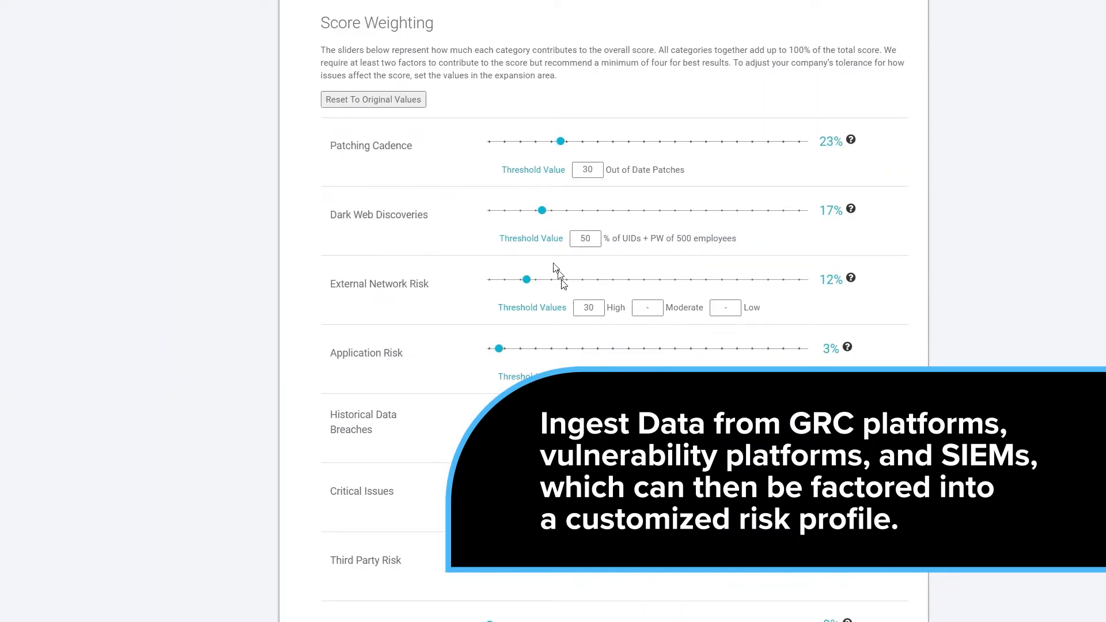
{"action": "scroll", "scroll_direction": "down", "scroll_amount": 3}
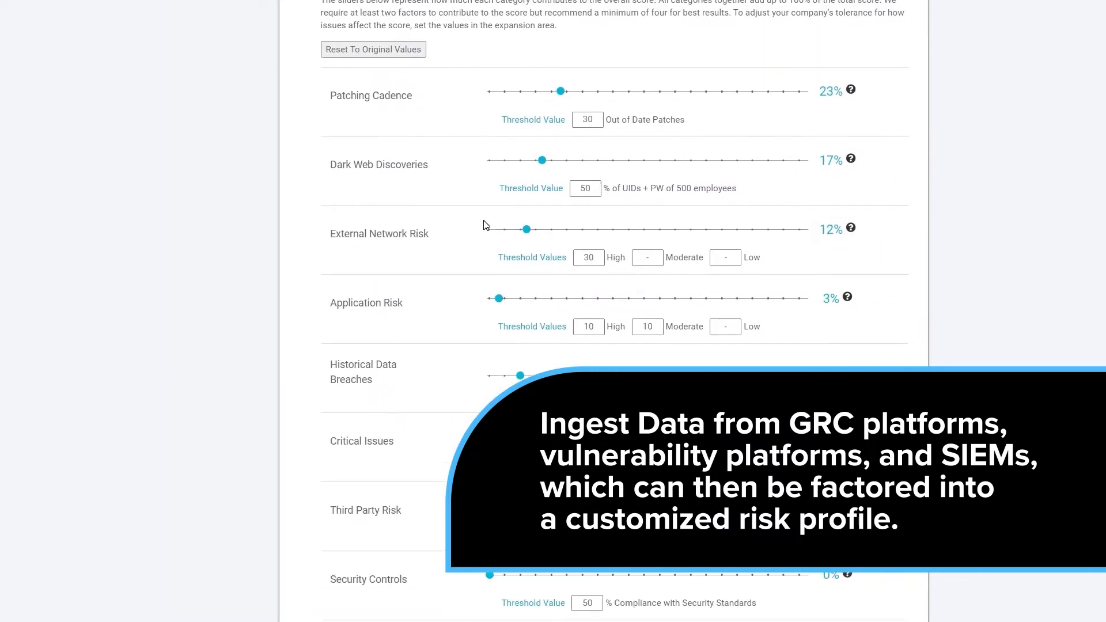
{"action": "scroll", "scroll_direction": "down", "scroll_amount": 3}
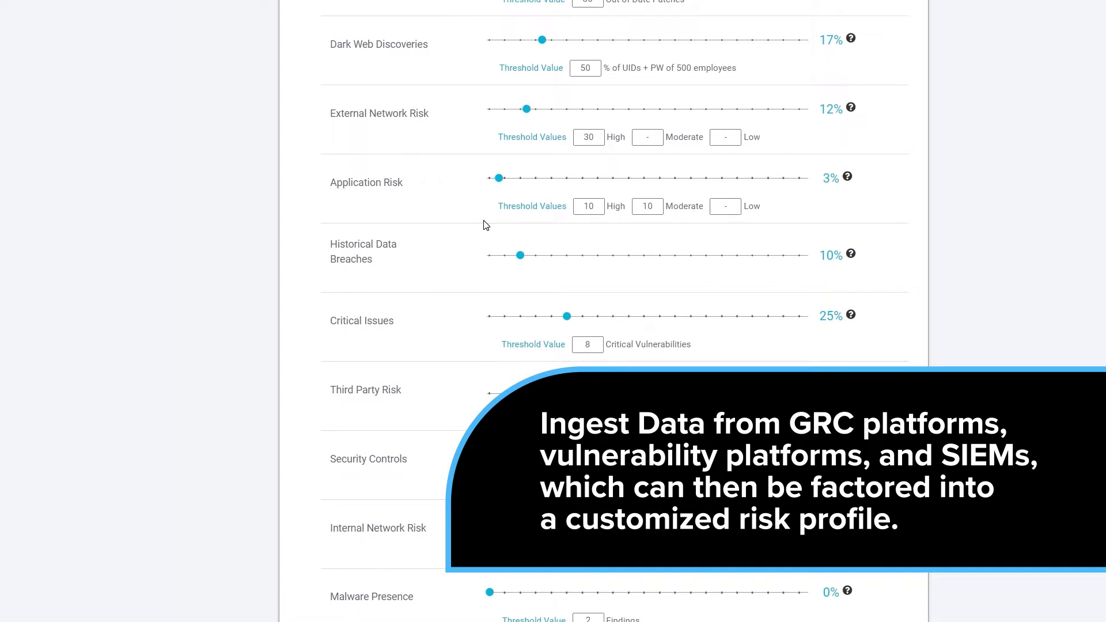
{"action": "scroll", "scroll_direction": "up", "scroll_amount": 3}
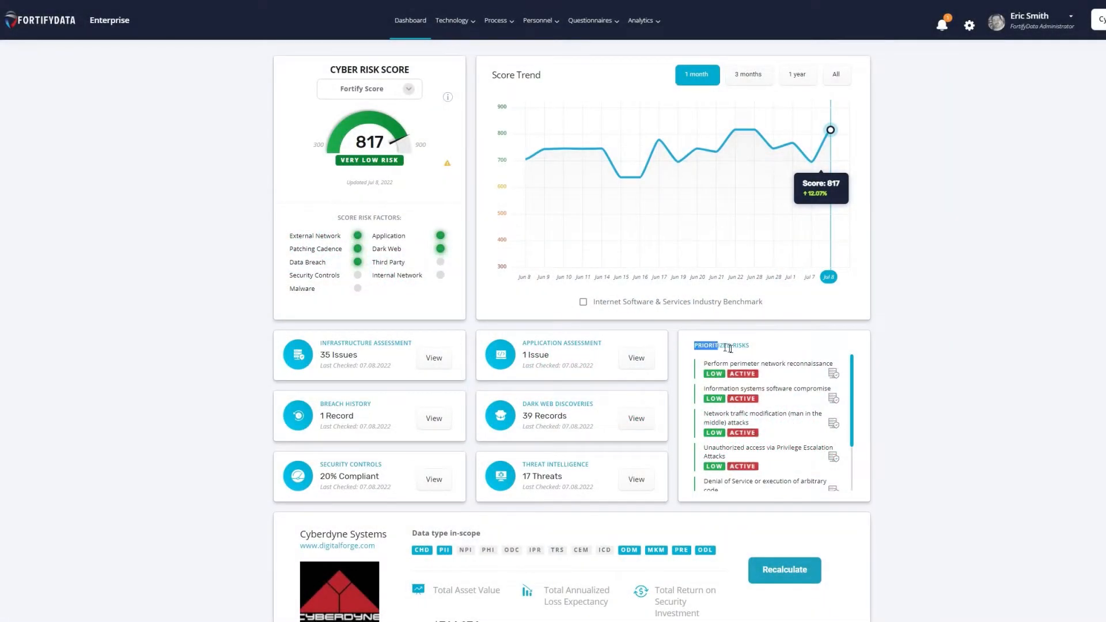
{"action": "mouse_move", "coordinate": [765, 346]}
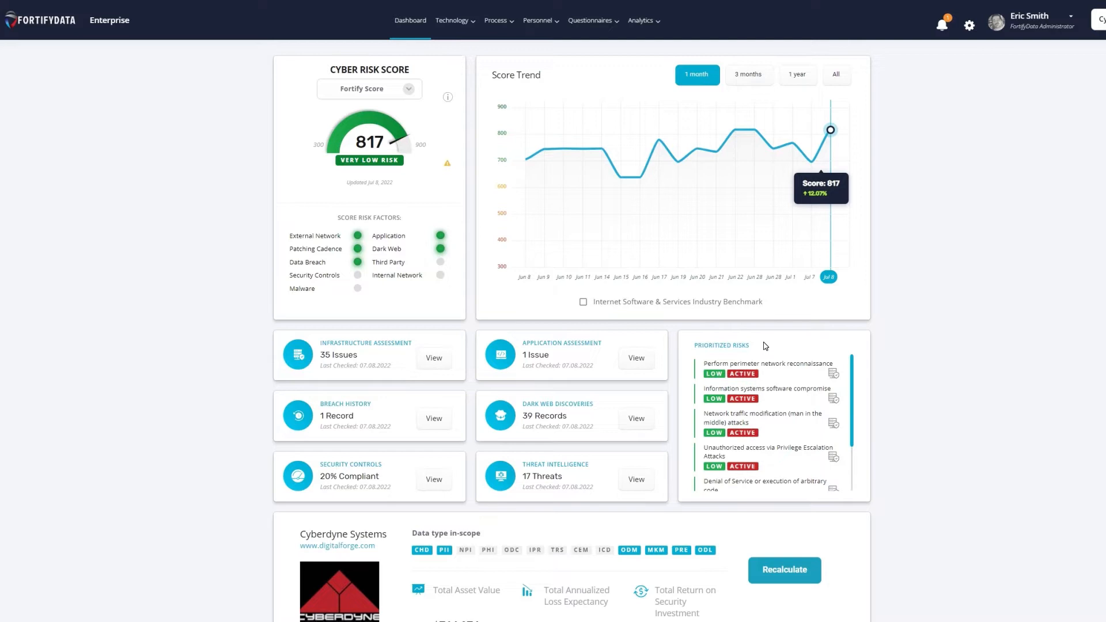
{"action": "mouse_move", "coordinate": [775, 396]}
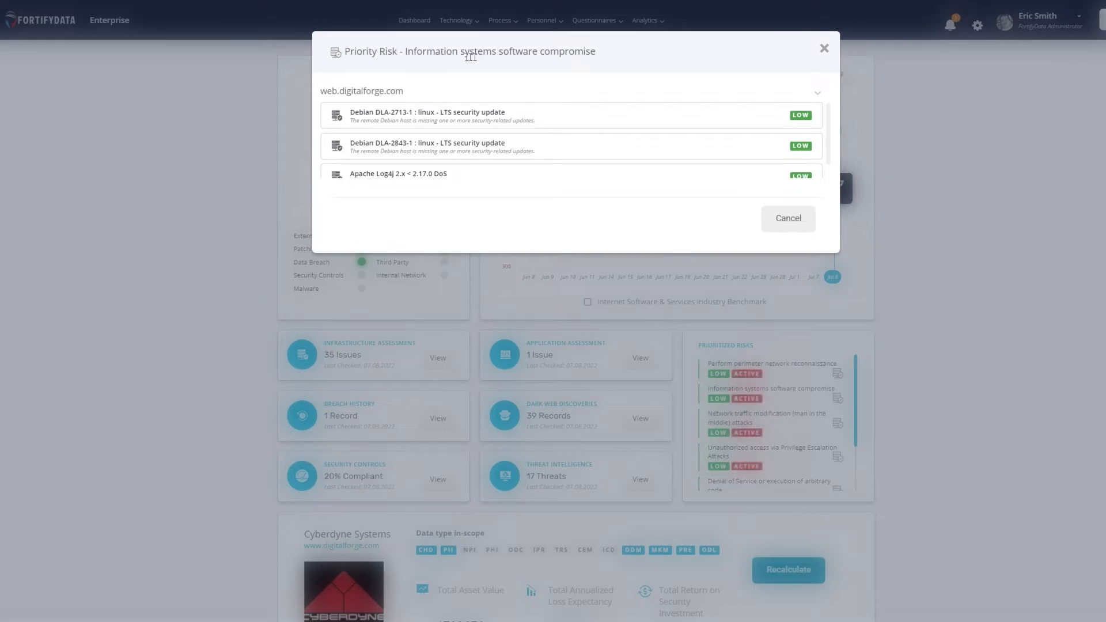
{"action": "mouse_move", "coordinate": [574, 125]}
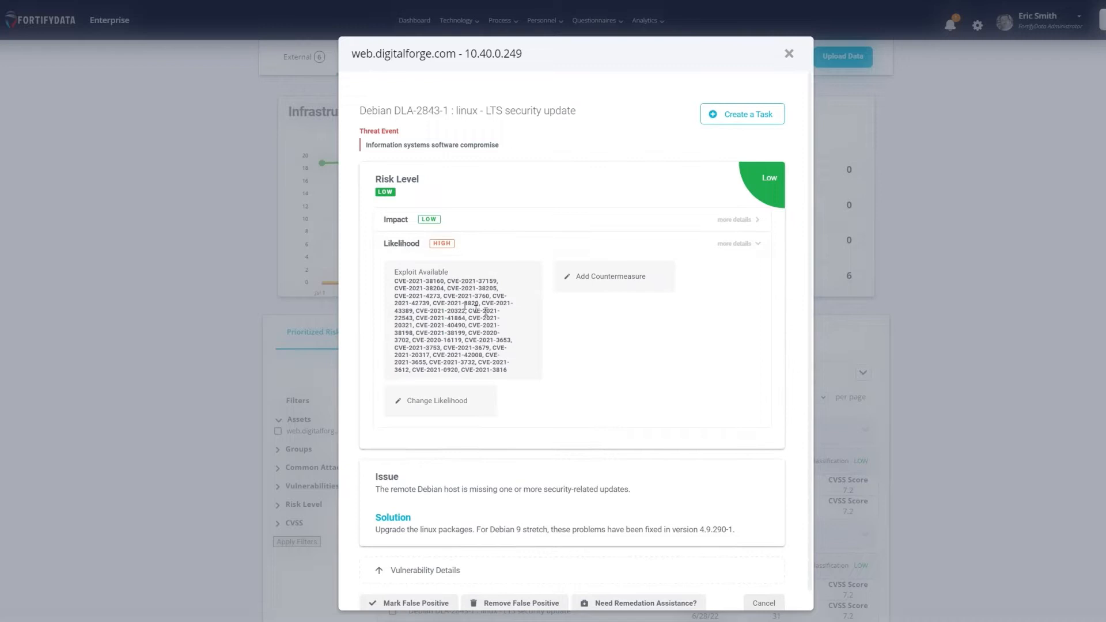
{"action": "mouse_move", "coordinate": [590, 388]}
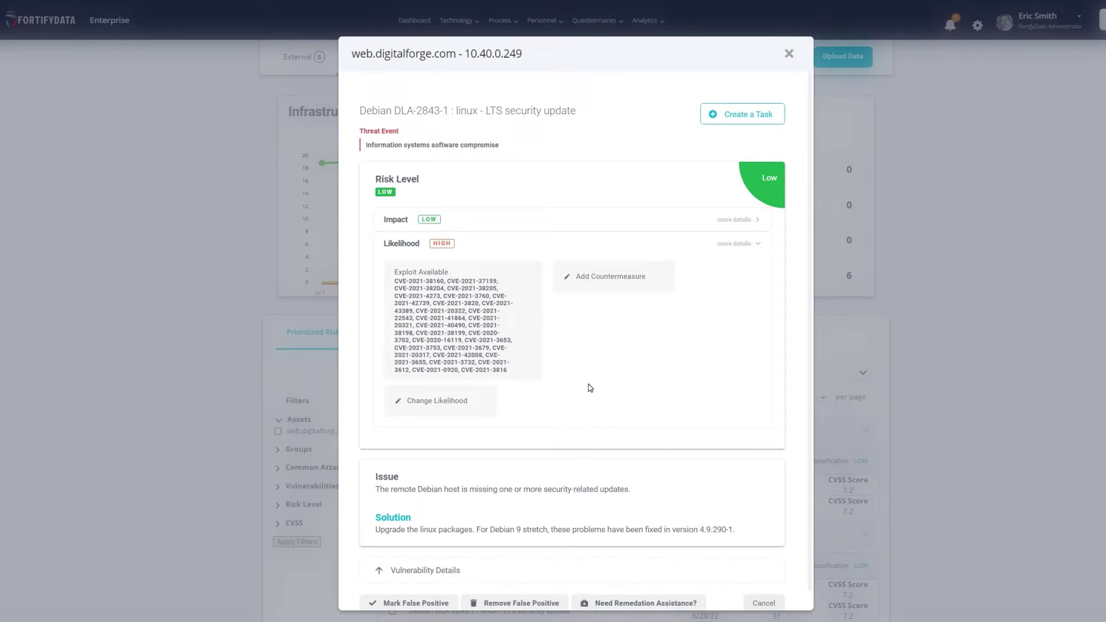
{"action": "mouse_move", "coordinate": [734, 517]}
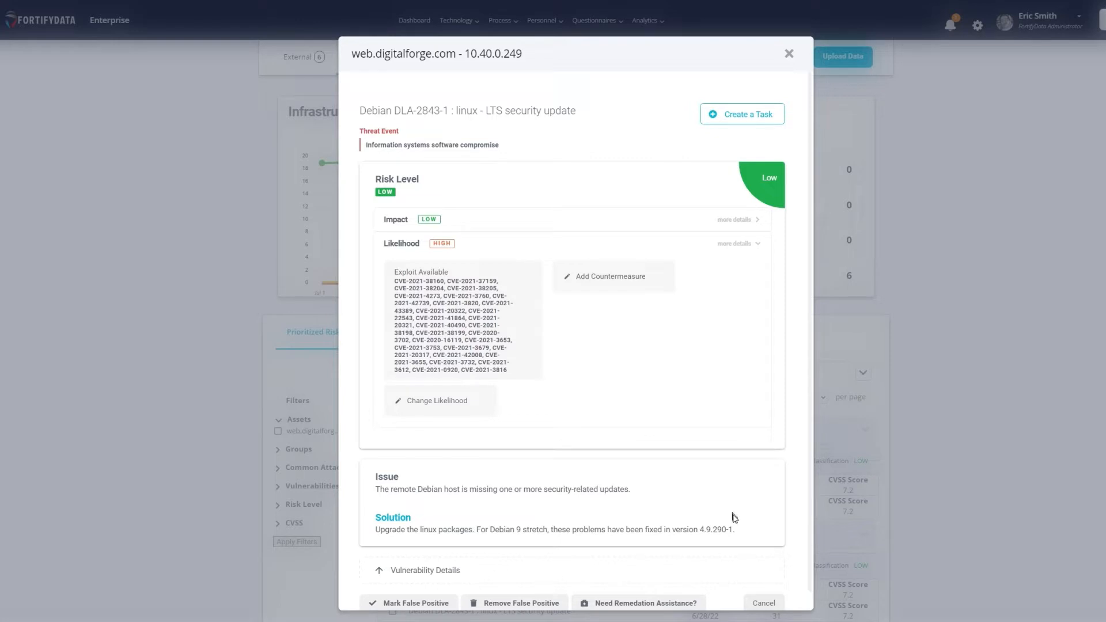
{"action": "mouse_move", "coordinate": [764, 603]}
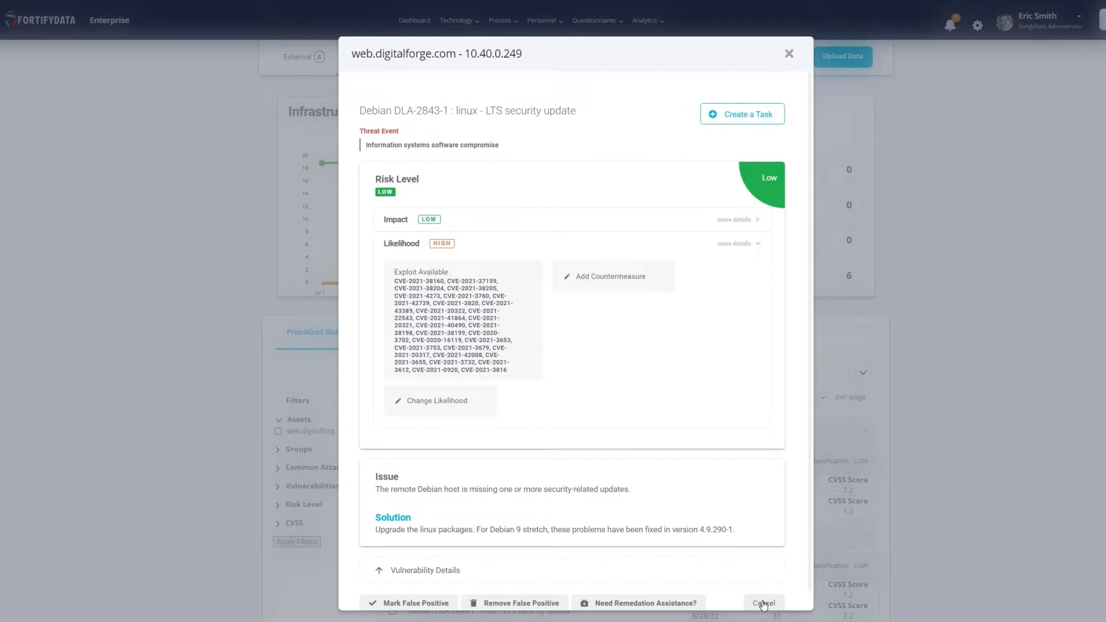
- Close the Debian DLA-2843-1 vulnerability details for web.digitalforge.com
{"action": "left_click", "coordinate": [763, 603]}
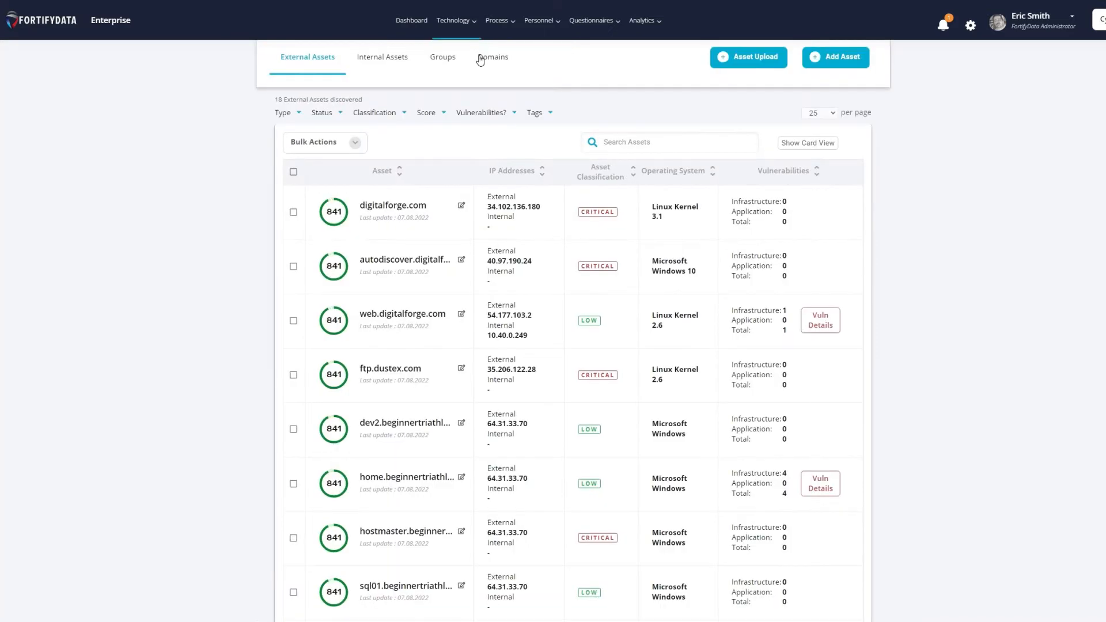
{"action": "mouse_move", "coordinate": [585, 223]}
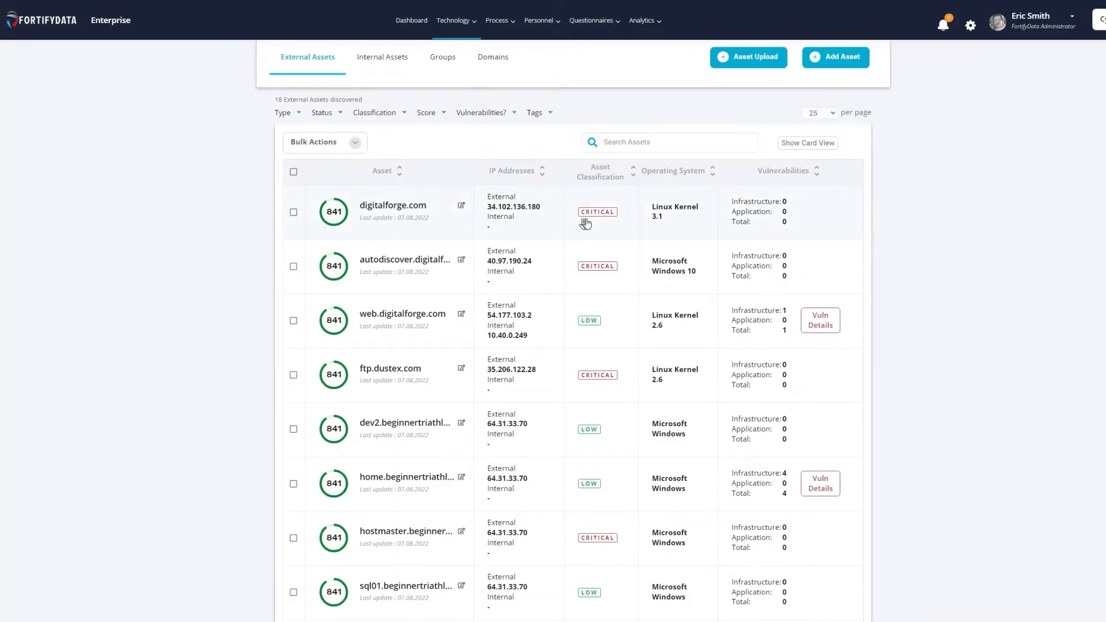
{"action": "mouse_move", "coordinate": [605, 336]}
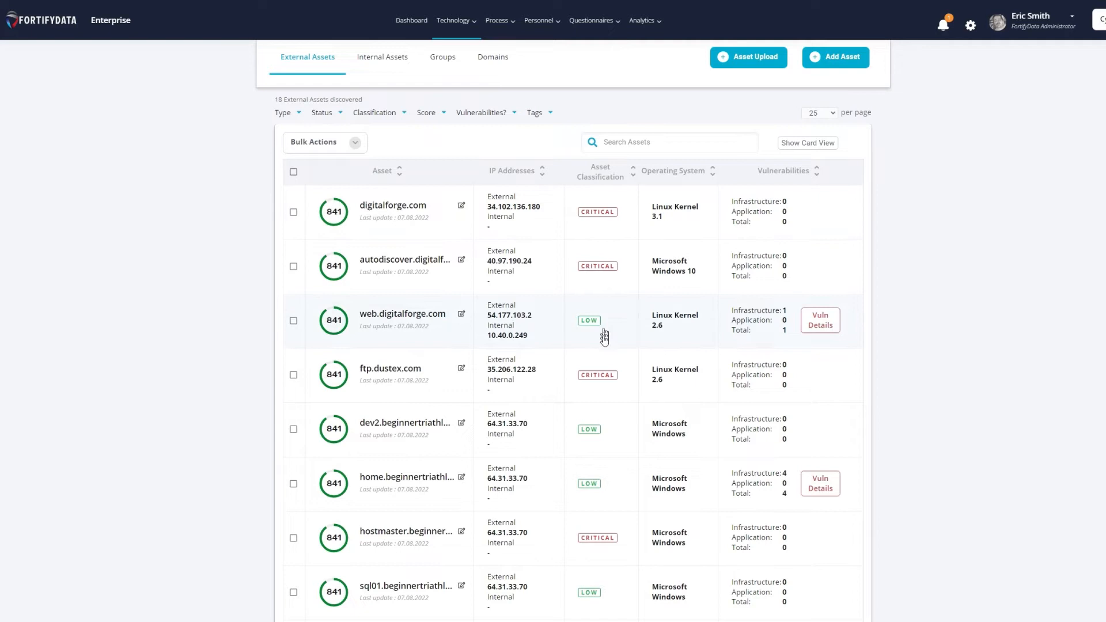
{"action": "mouse_move", "coordinate": [579, 185]}
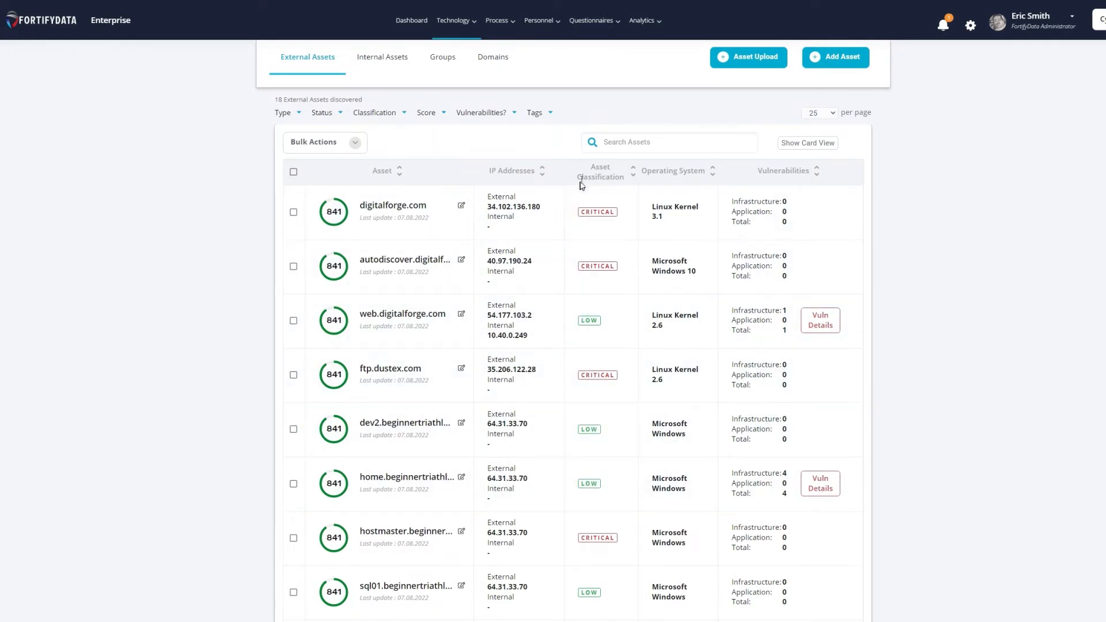
{"action": "mouse_move", "coordinate": [599, 206]}
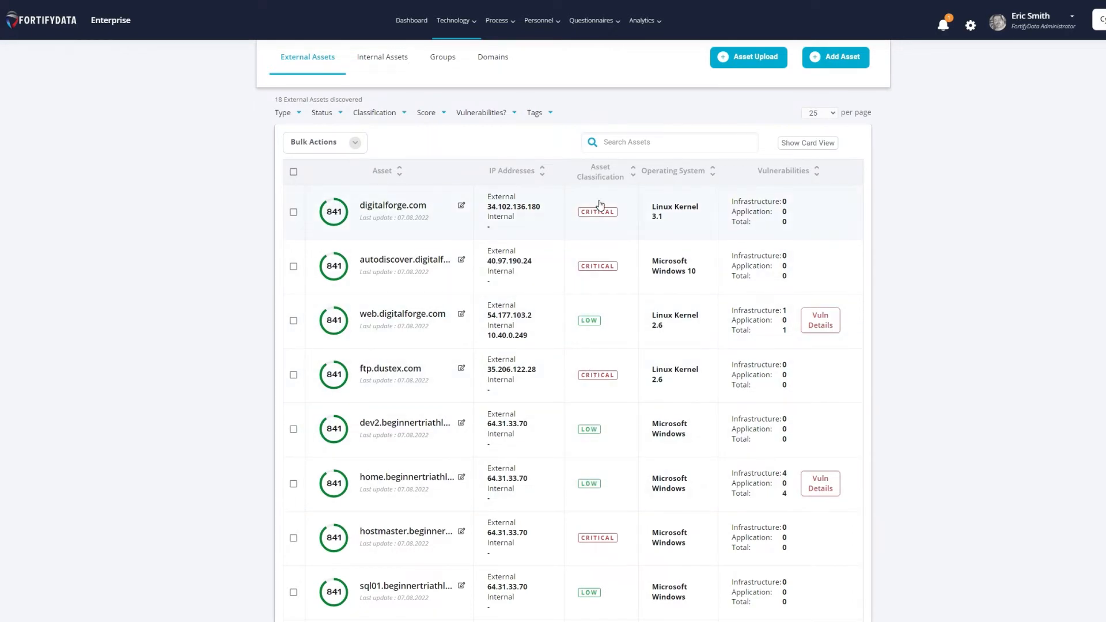
- Edit the digitalforge.com asset and show its Asset Type choices
{"action": "left_click", "coordinate": [461, 206]}
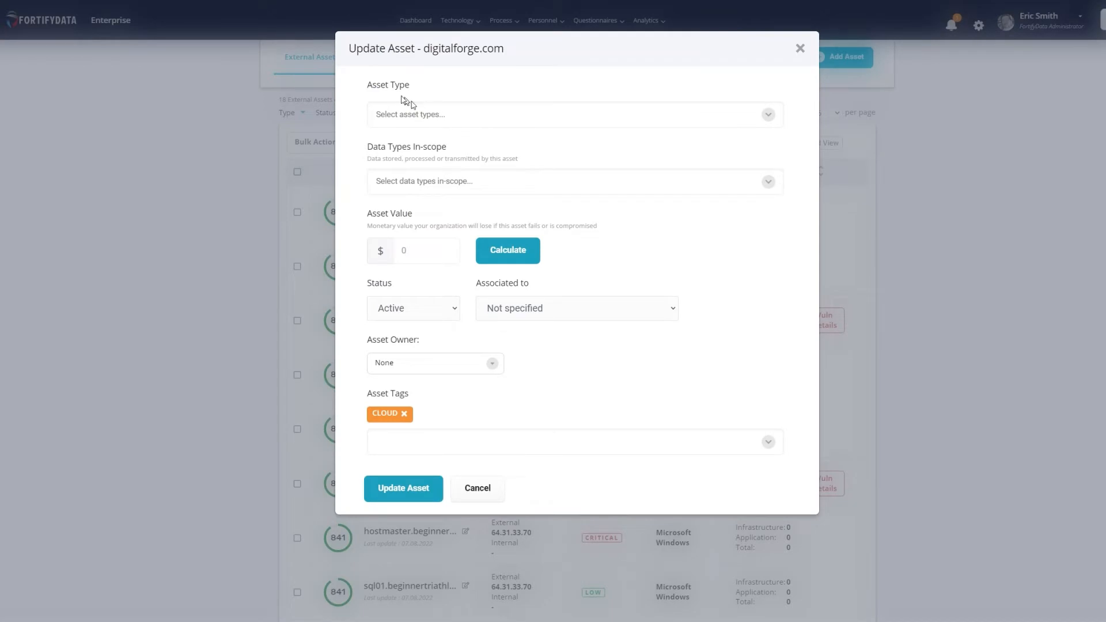
{"action": "mouse_move", "coordinate": [685, 119]}
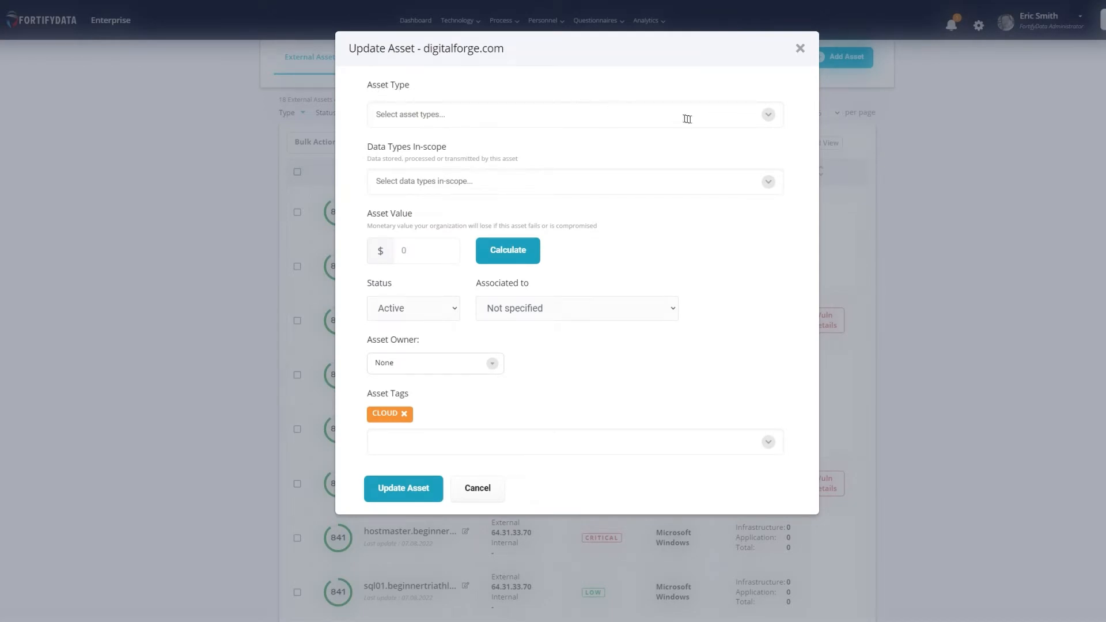
{"action": "left_click", "coordinate": [574, 114]}
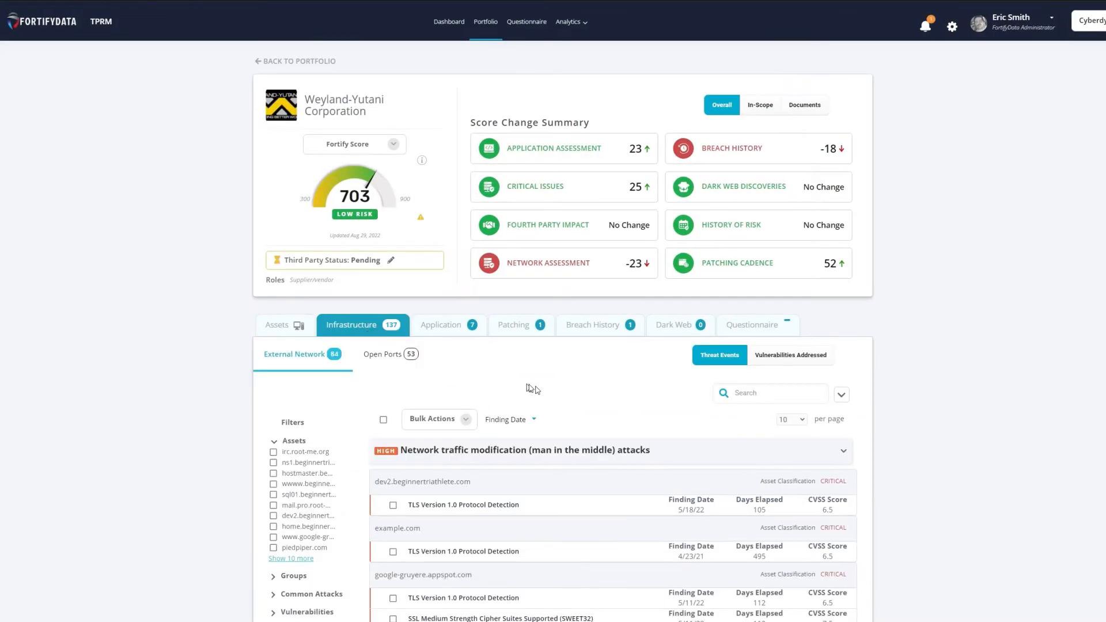
{"action": "scroll", "scroll_direction": "down", "scroll_amount": 3}
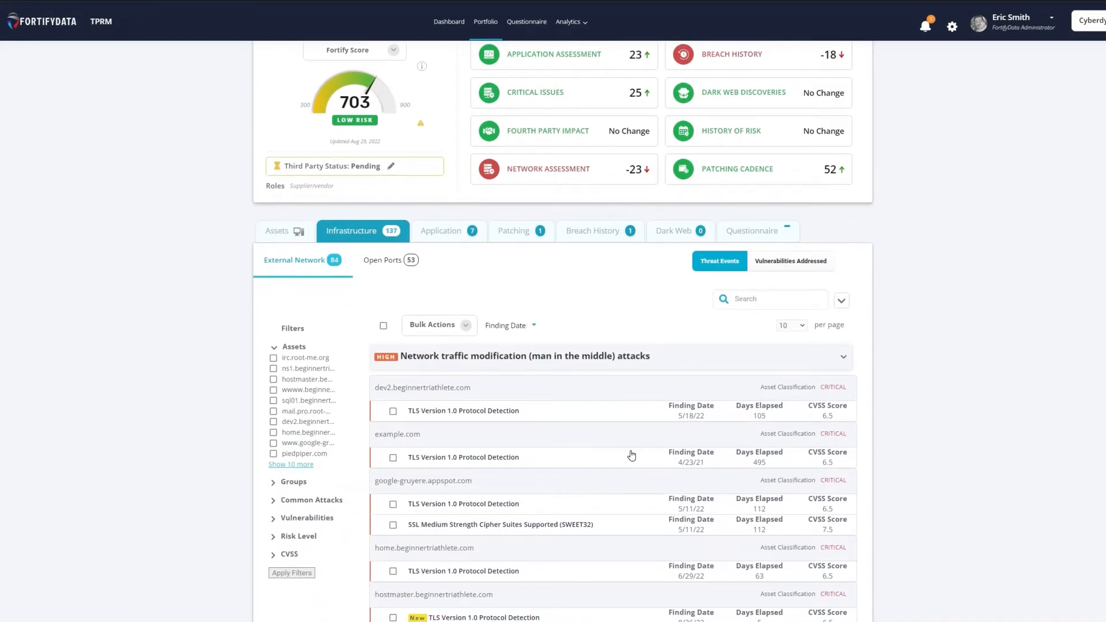
{"action": "scroll", "scroll_direction": "down", "scroll_amount": 3}
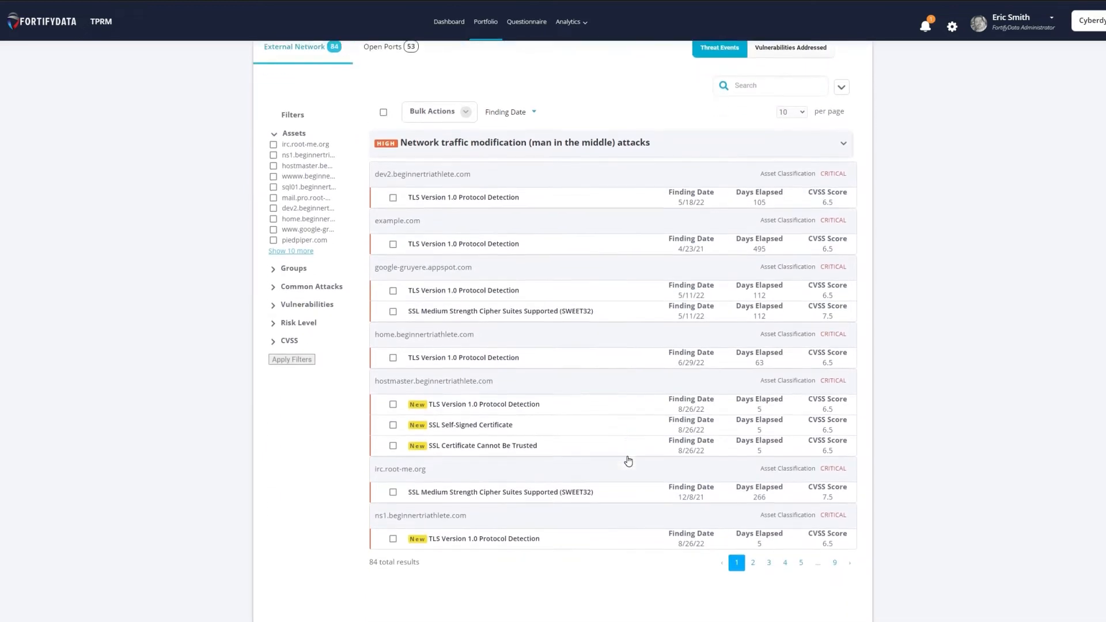
{"action": "scroll", "scroll_direction": "up", "scroll_amount": 3}
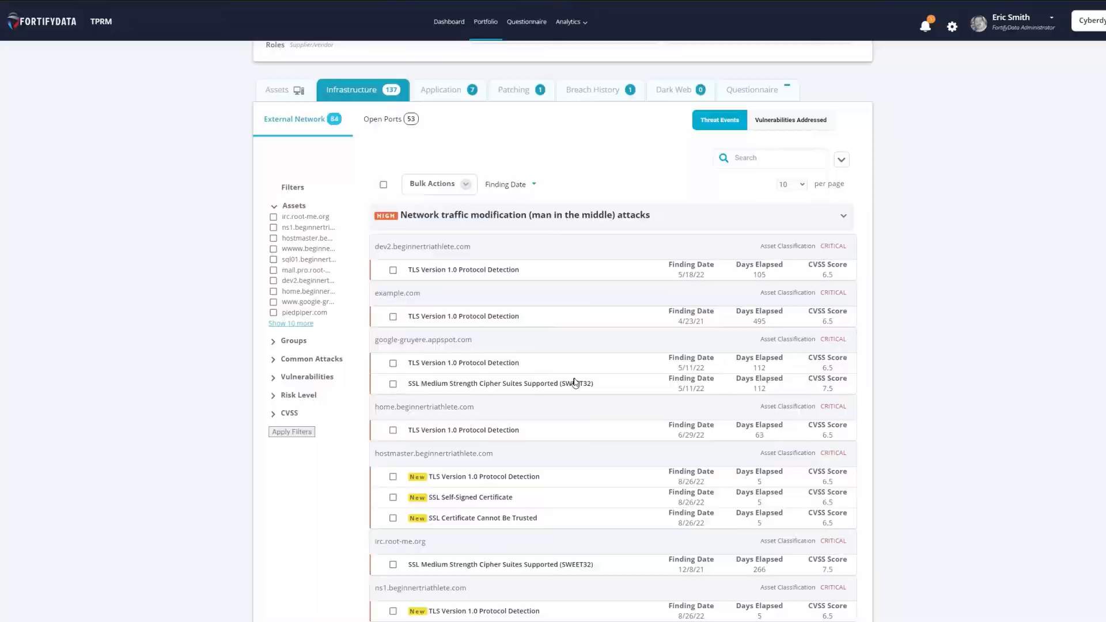
{"action": "left_click", "coordinate": [500, 384]}
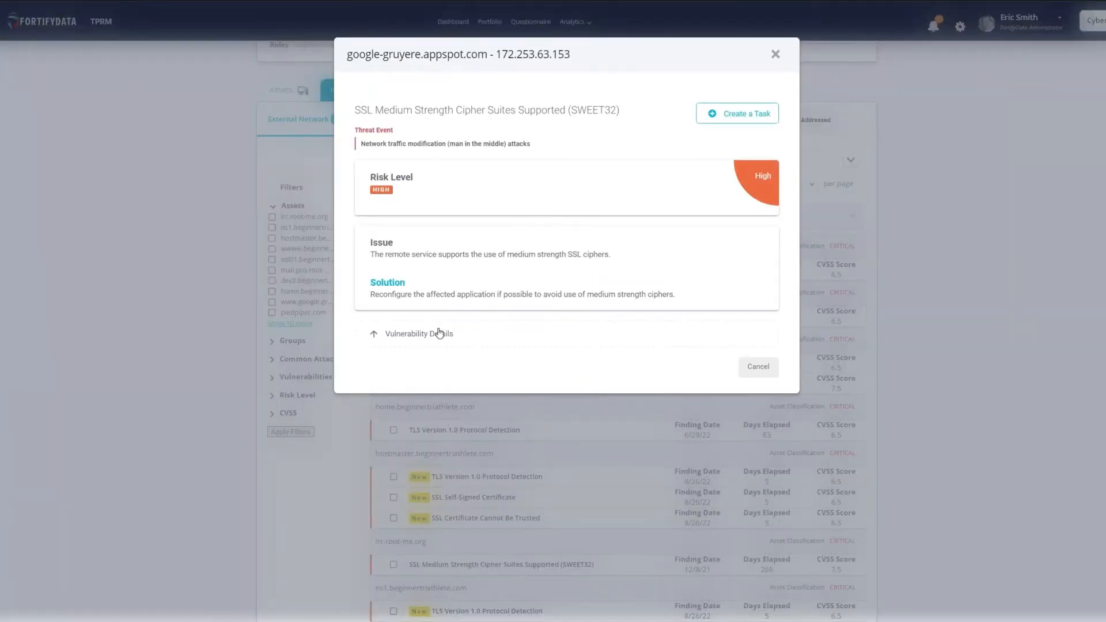
{"action": "left_click", "coordinate": [418, 333]}
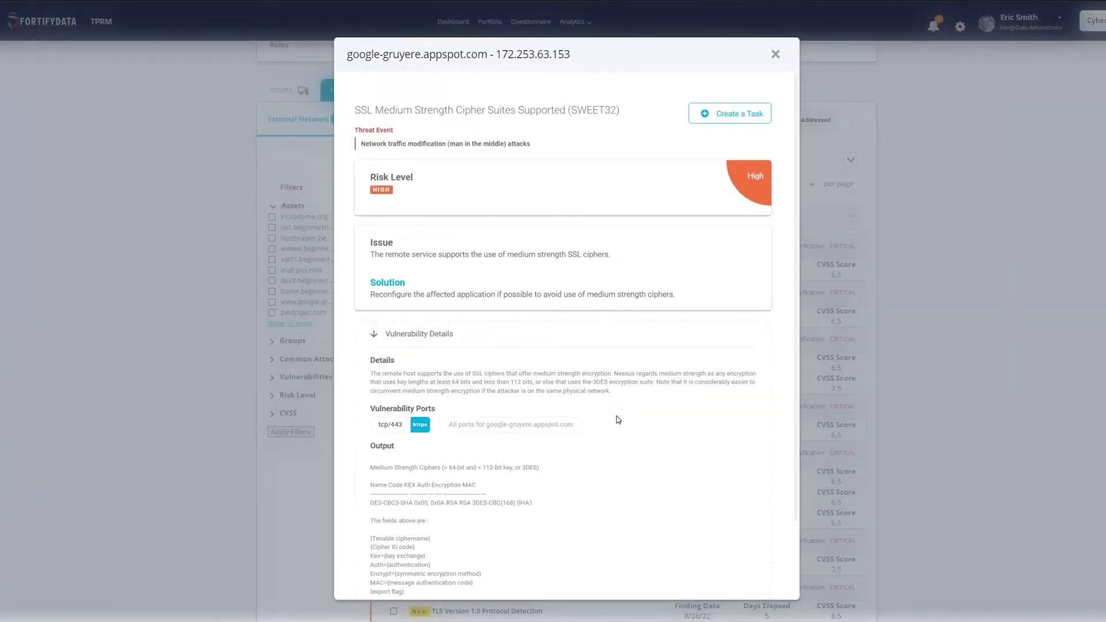
{"action": "scroll", "scroll_direction": "down", "scroll_amount": 3}
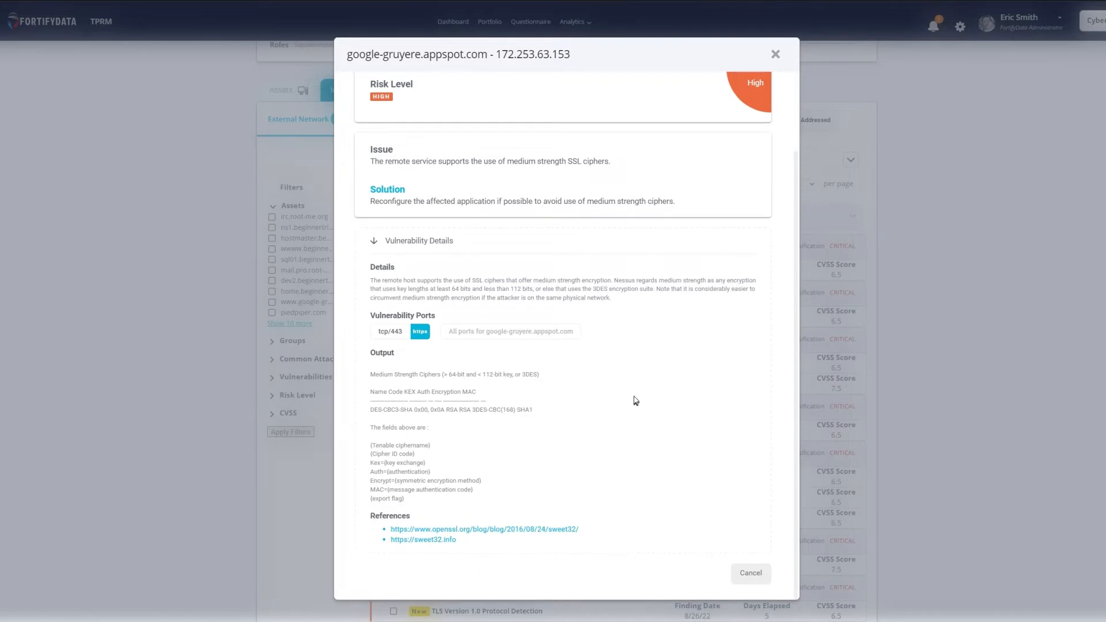
{"action": "mouse_move", "coordinate": [724, 510]}
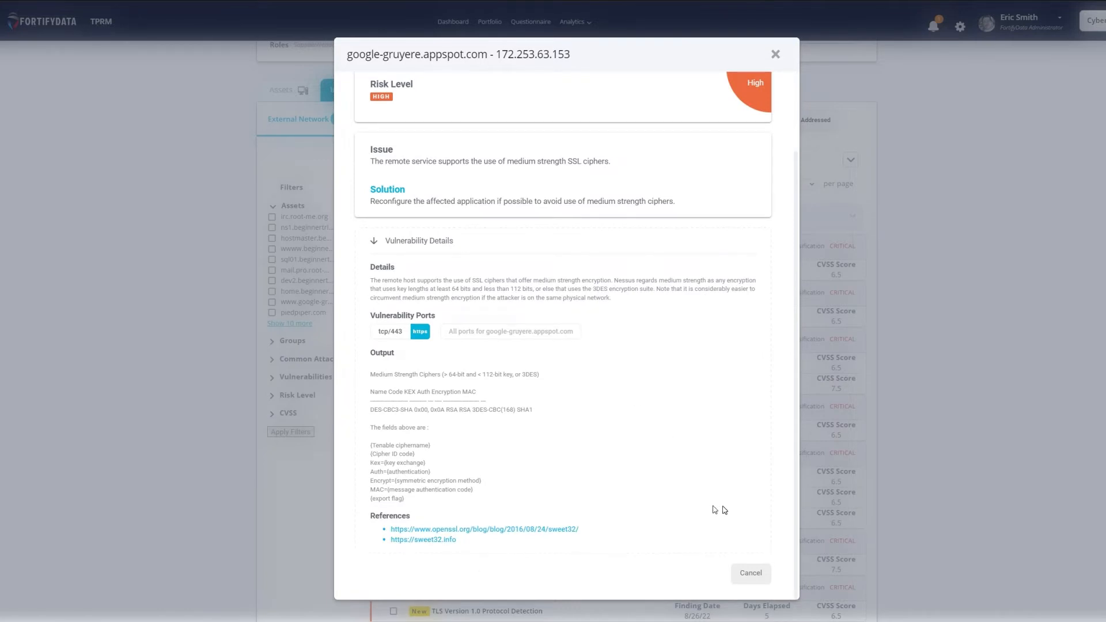
{"action": "mouse_move", "coordinate": [751, 573]}
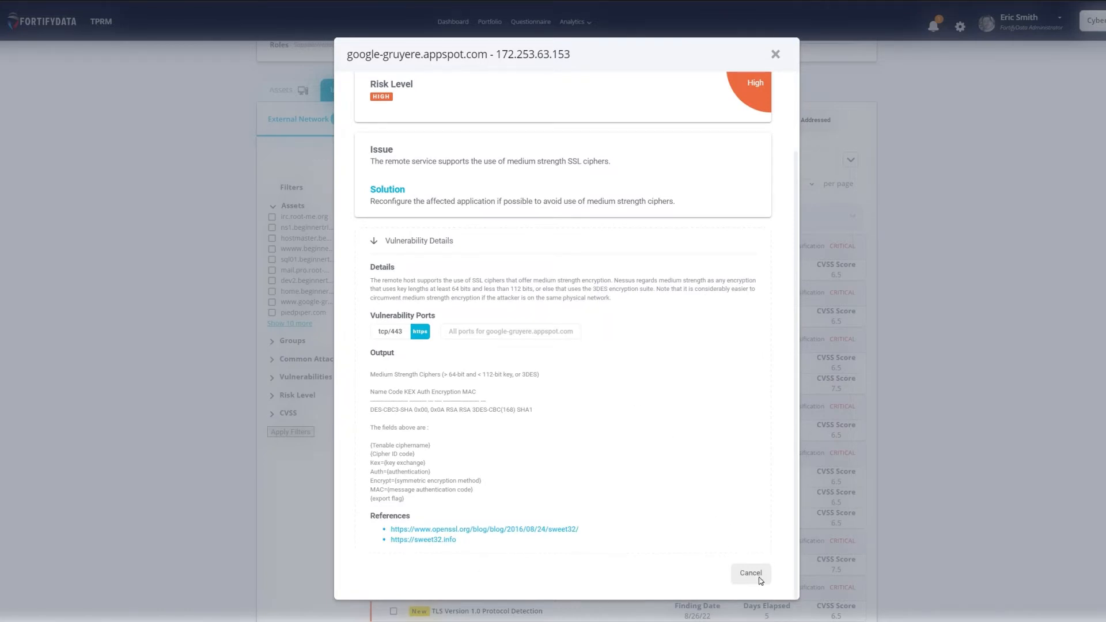
{"action": "left_click", "coordinate": [749, 573]}
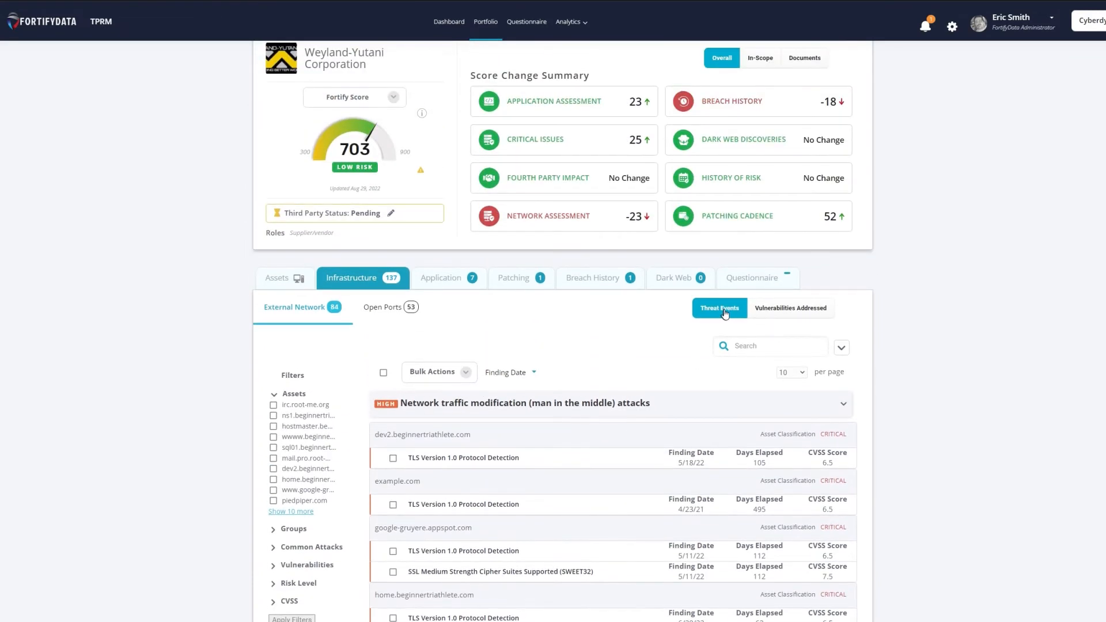
- Show the vendor's addressed infrastructure vulnerabilities, then its open ports
{"action": "left_click", "coordinate": [790, 308]}
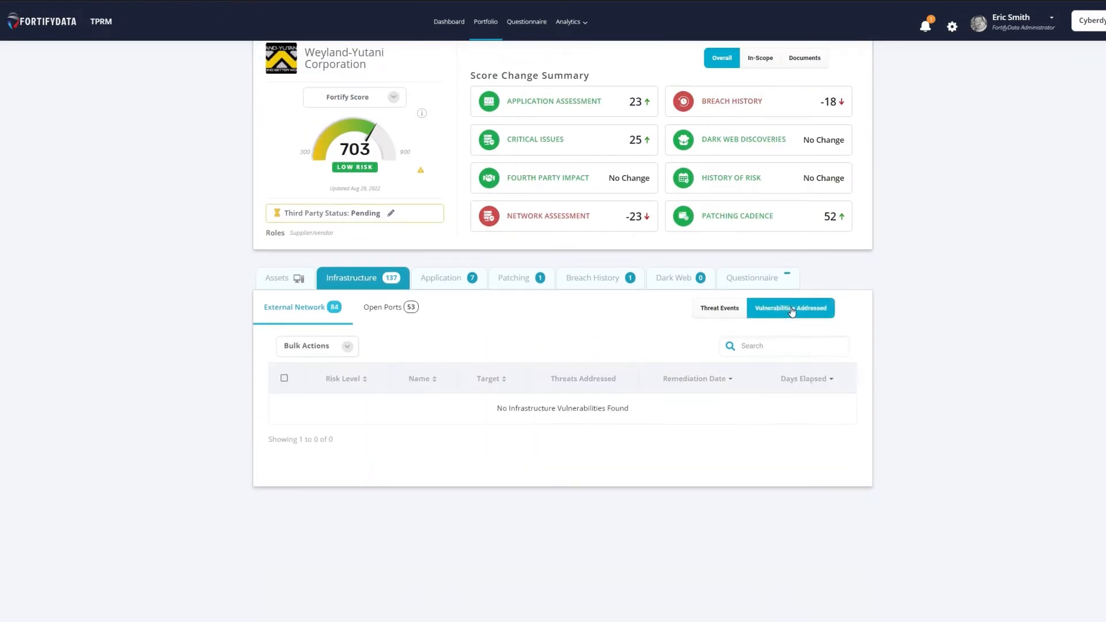
{"action": "left_click", "coordinate": [790, 308]}
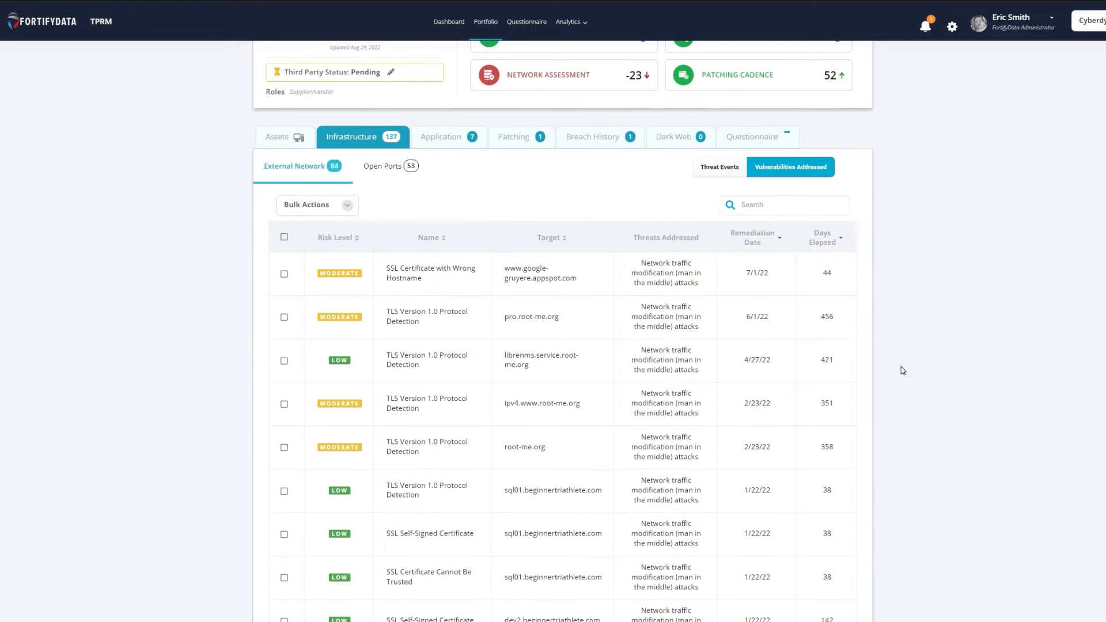
{"action": "mouse_move", "coordinate": [616, 410]}
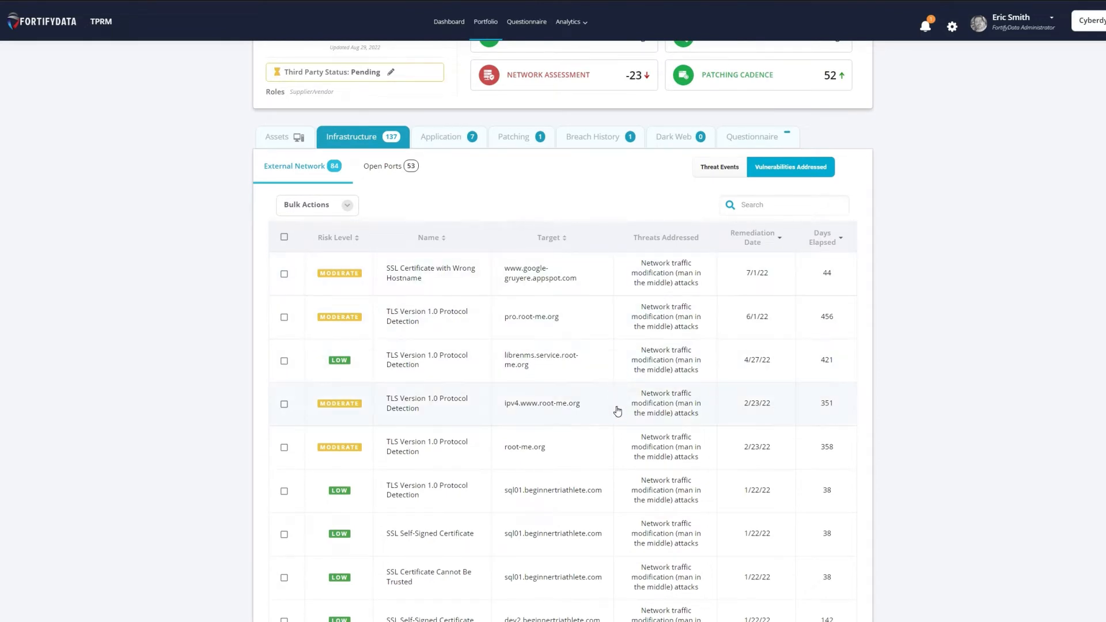
{"action": "mouse_move", "coordinate": [543, 373]}
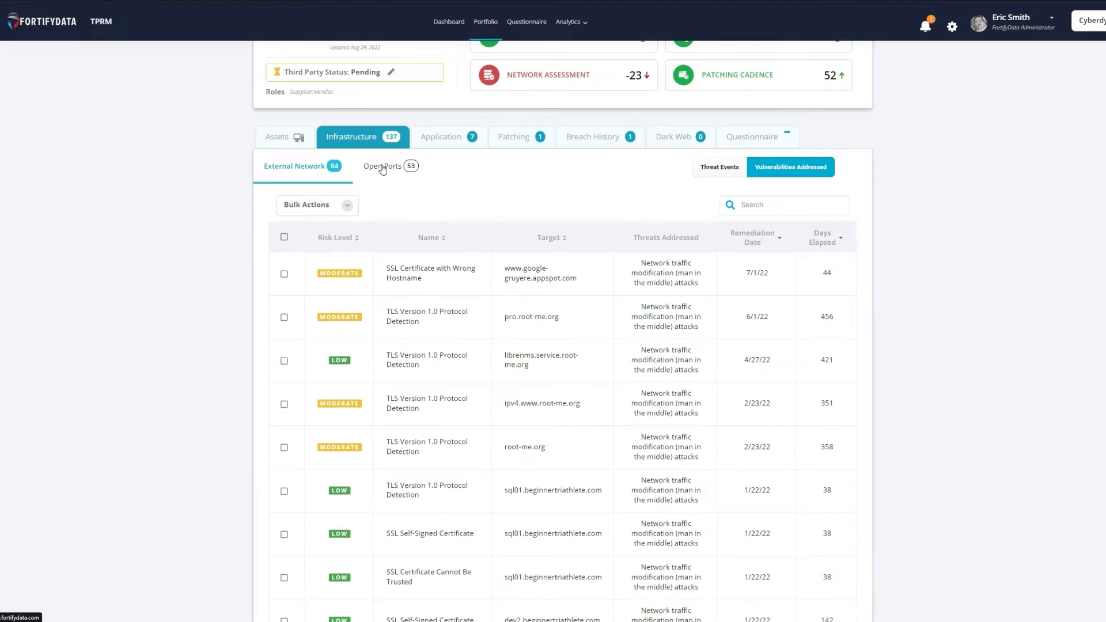
{"action": "left_click", "coordinate": [383, 166]}
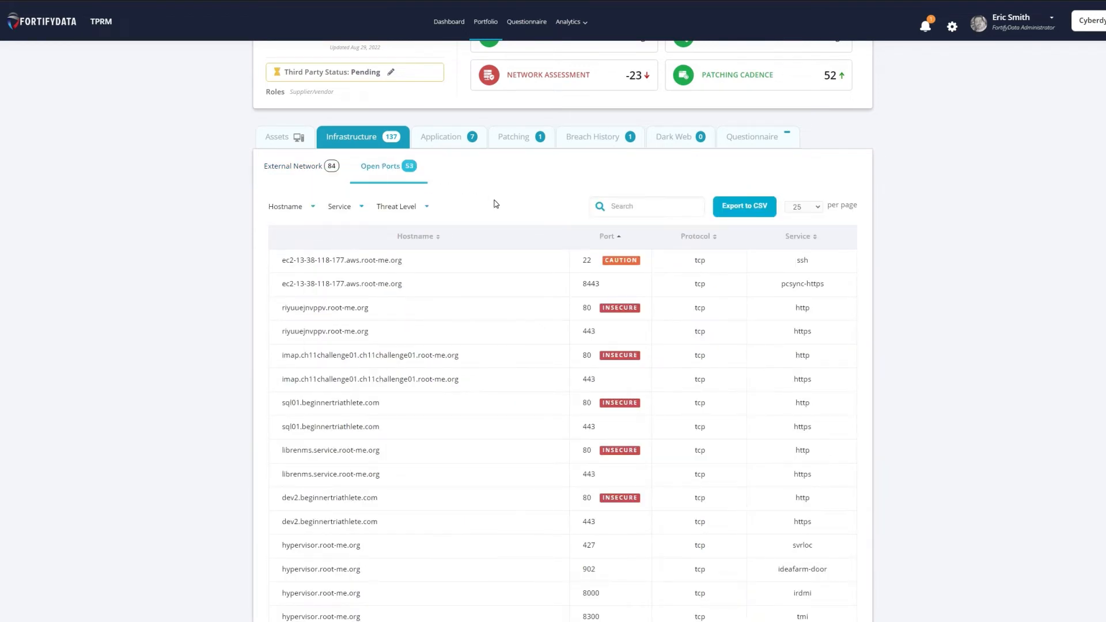
- Show the vendor's application findings and its already-remediated application vulnerabilities
{"action": "left_click", "coordinate": [448, 136]}
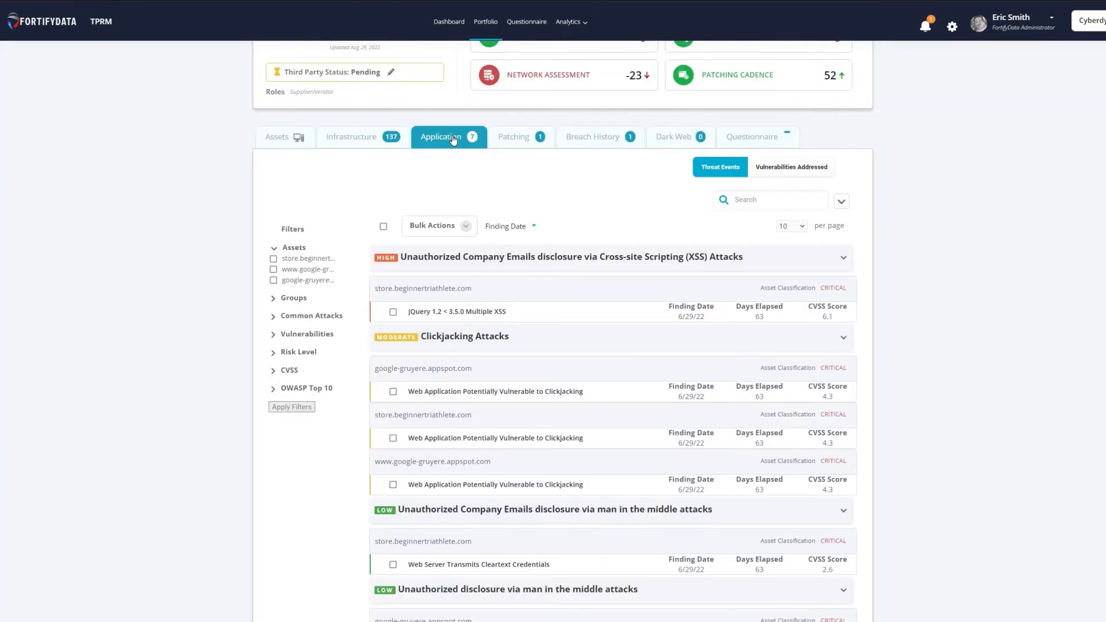
{"action": "mouse_move", "coordinate": [602, 408]}
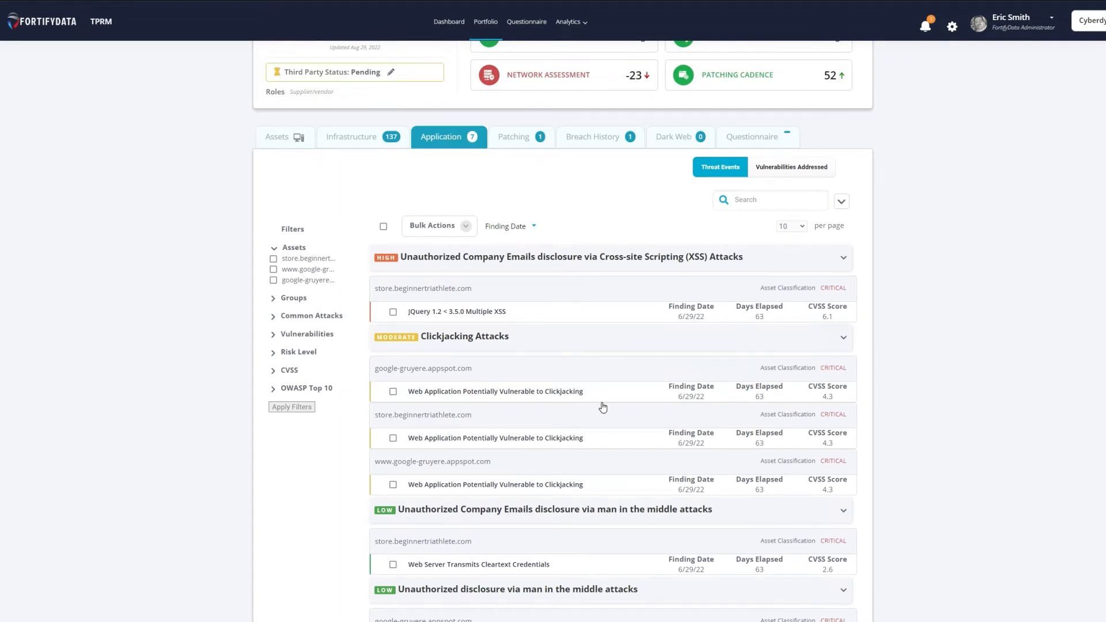
{"action": "scroll", "scroll_direction": "down", "scroll_amount": 3}
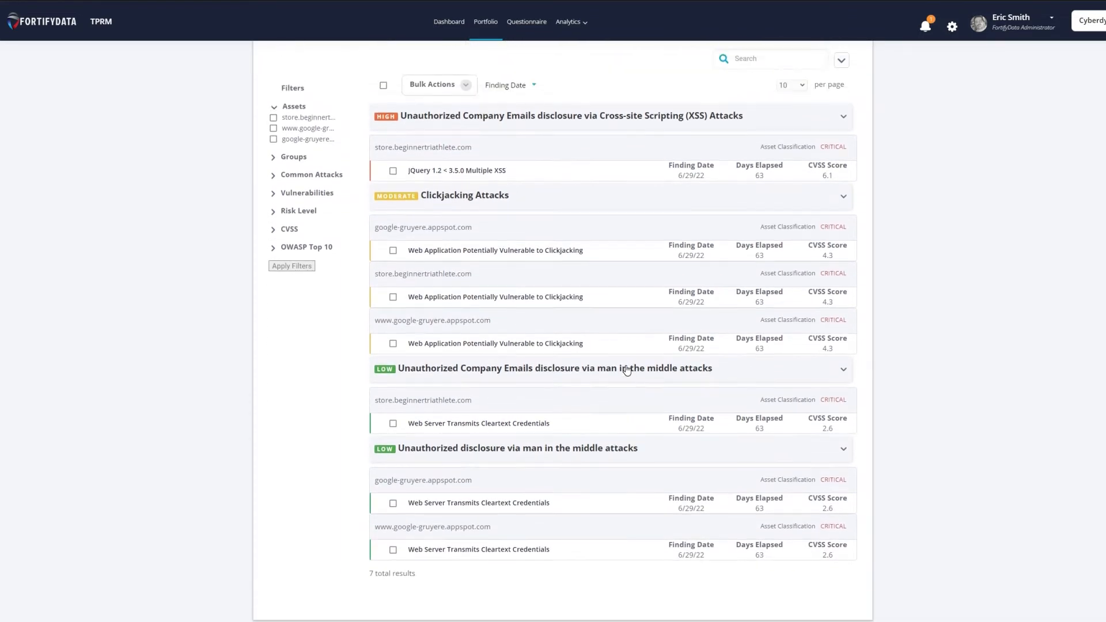
{"action": "left_click", "coordinate": [792, 215]}
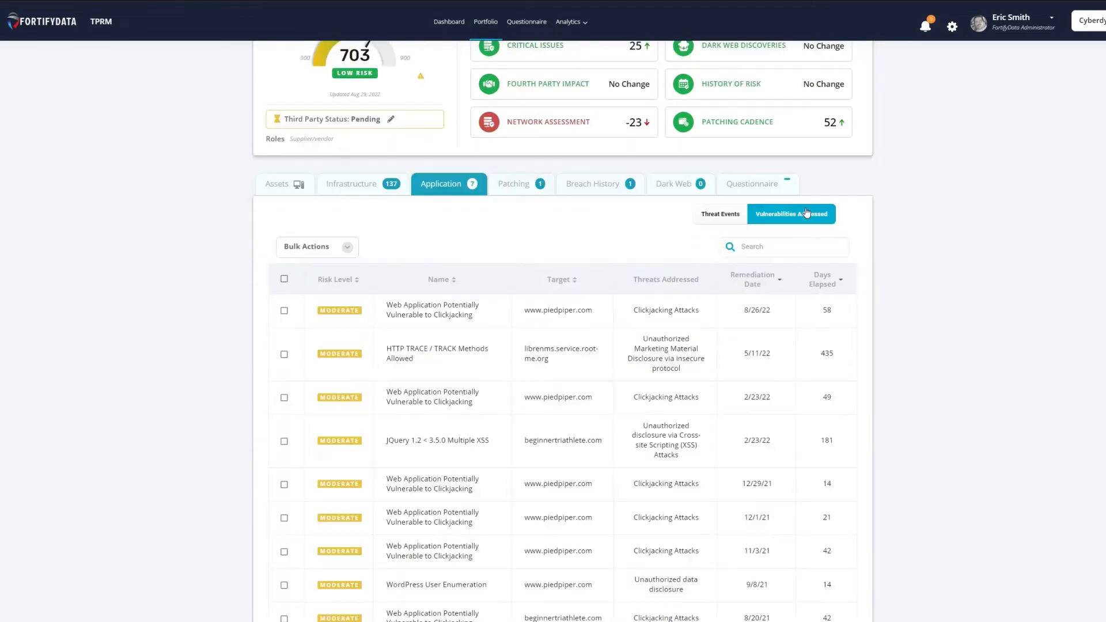
{"action": "mouse_move", "coordinate": [766, 283]}
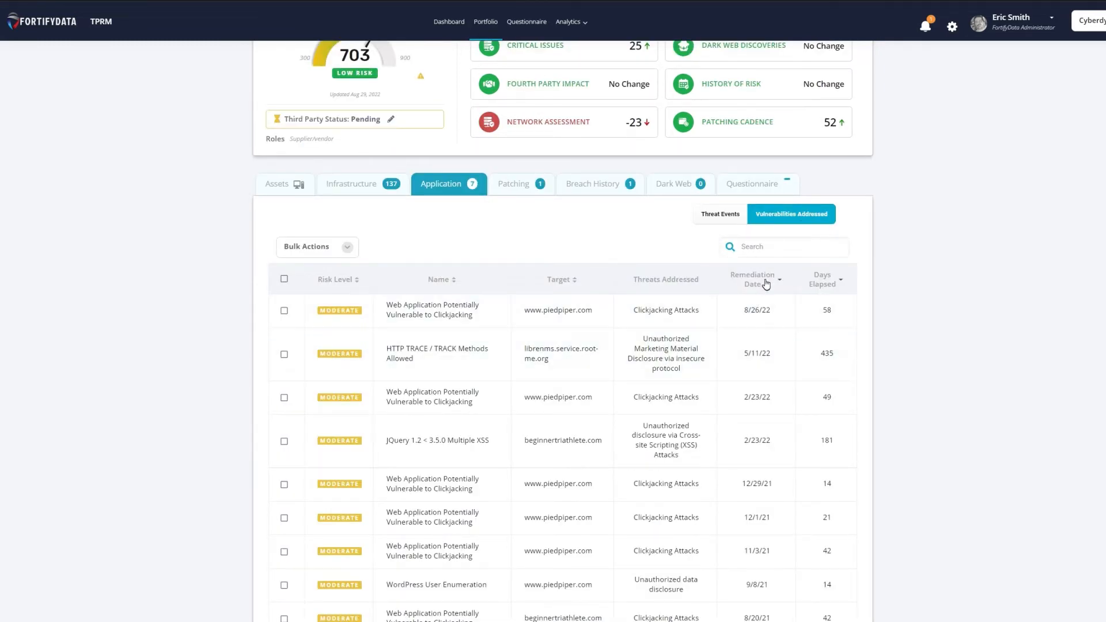
{"action": "mouse_move", "coordinate": [711, 515]}
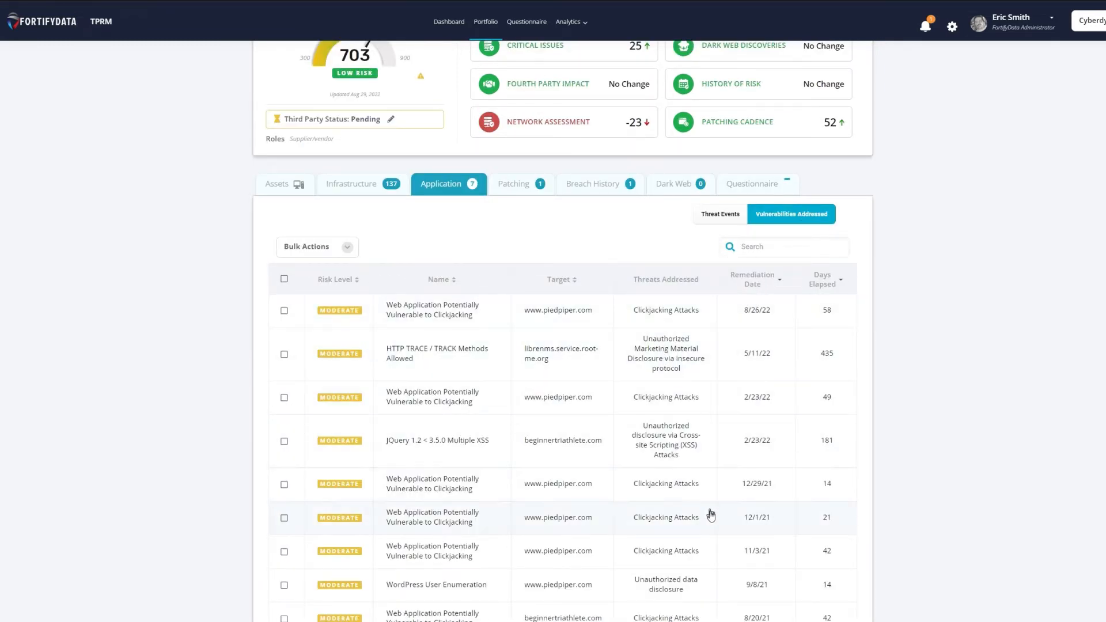
{"action": "left_click", "coordinate": [750, 184]}
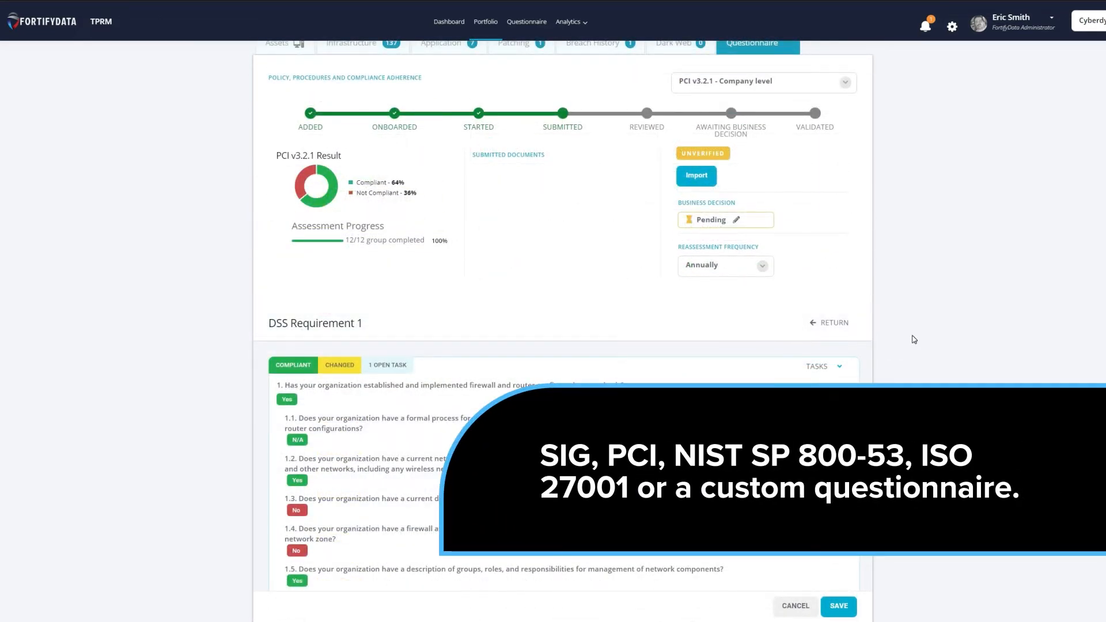
{"action": "scroll", "scroll_direction": "down", "scroll_amount": 3}
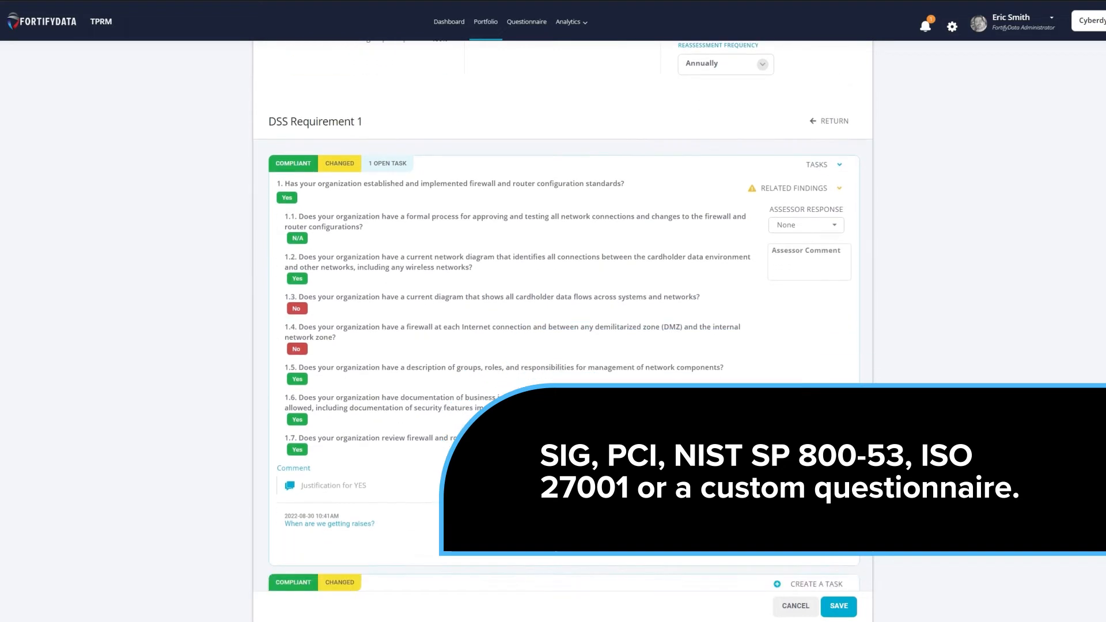
{"action": "scroll", "scroll_direction": "down", "scroll_amount": 3}
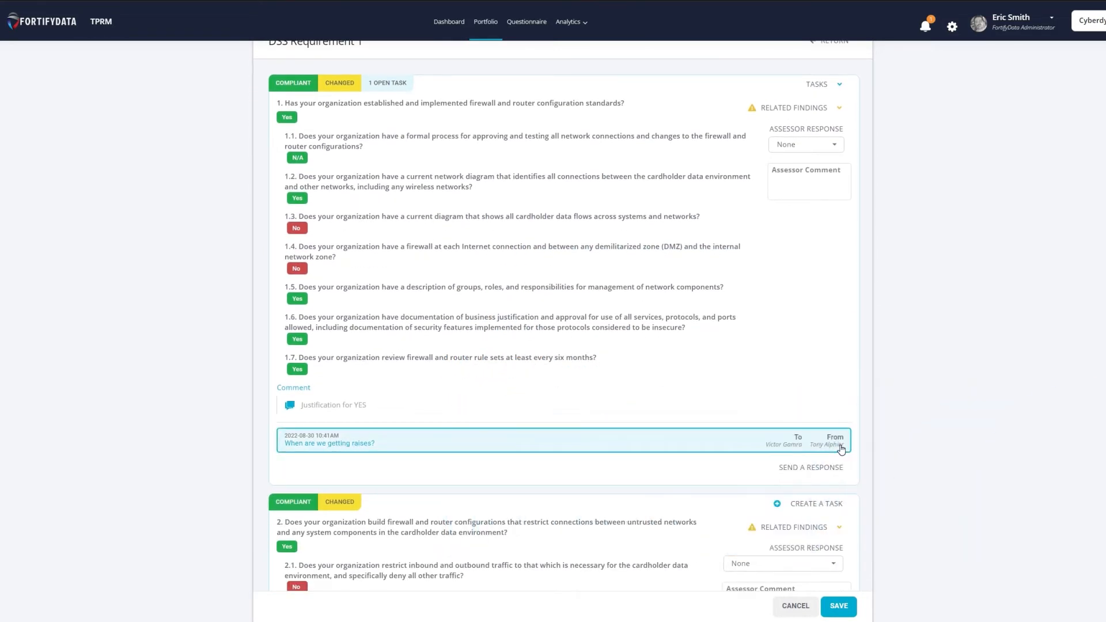
{"action": "scroll", "scroll_direction": "down", "scroll_amount": 3}
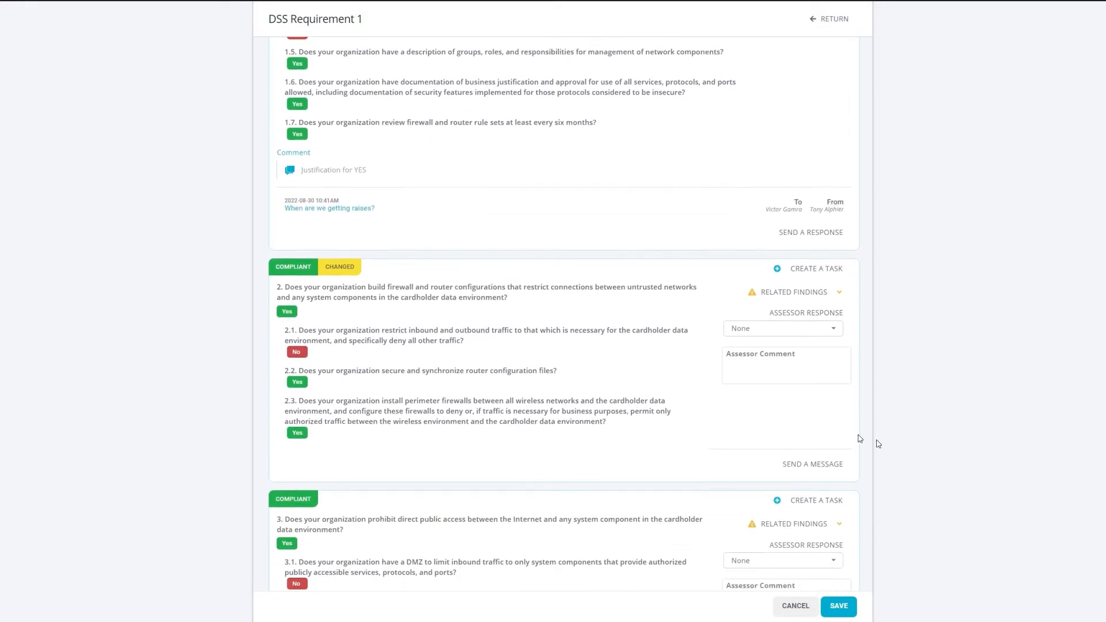
{"action": "mouse_move", "coordinate": [502, 297]}
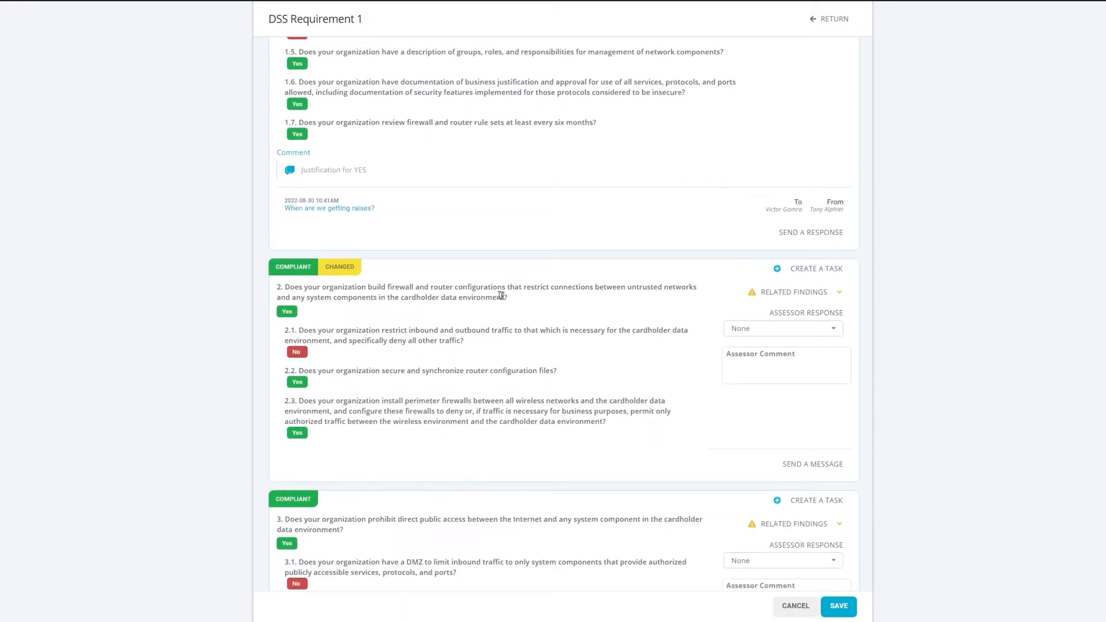
{"action": "mouse_move", "coordinate": [789, 305]}
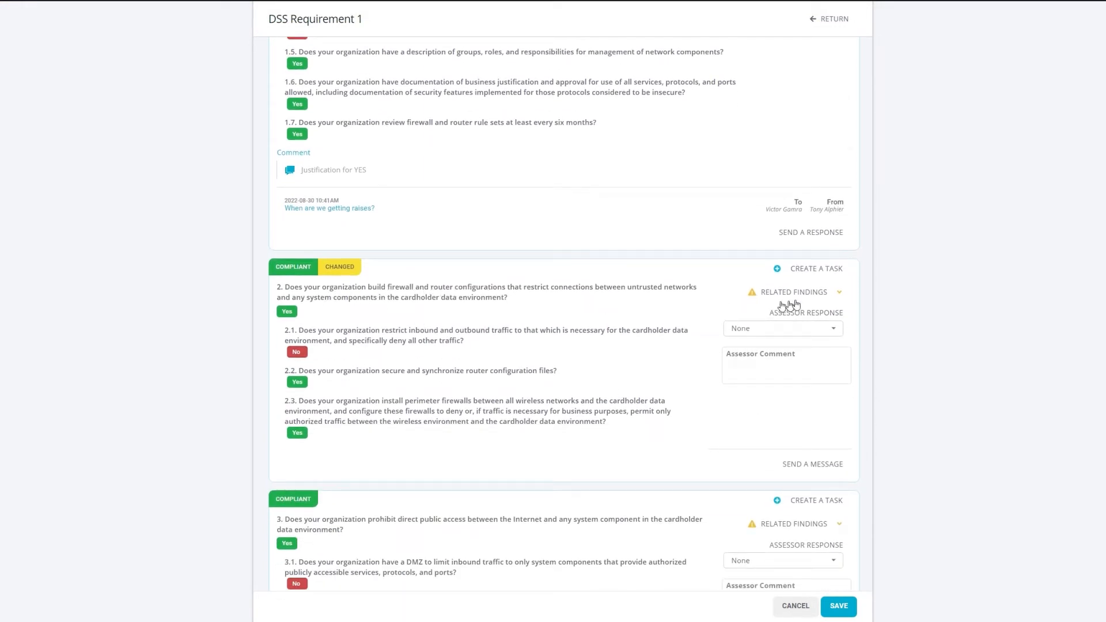
{"action": "left_click", "coordinate": [793, 291]}
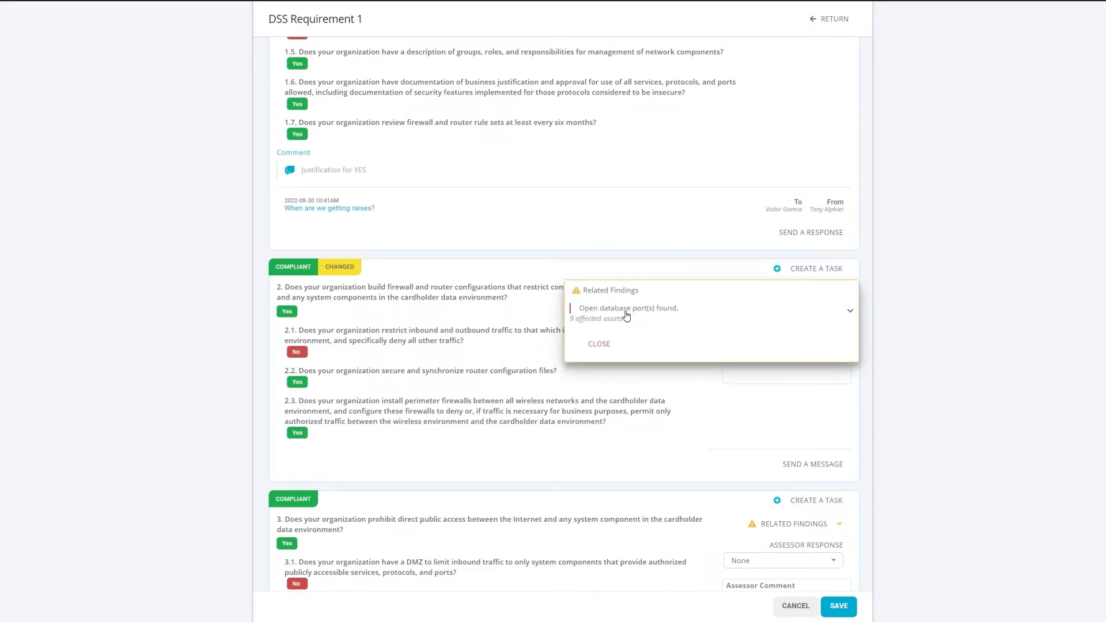
{"action": "mouse_move", "coordinate": [798, 322]}
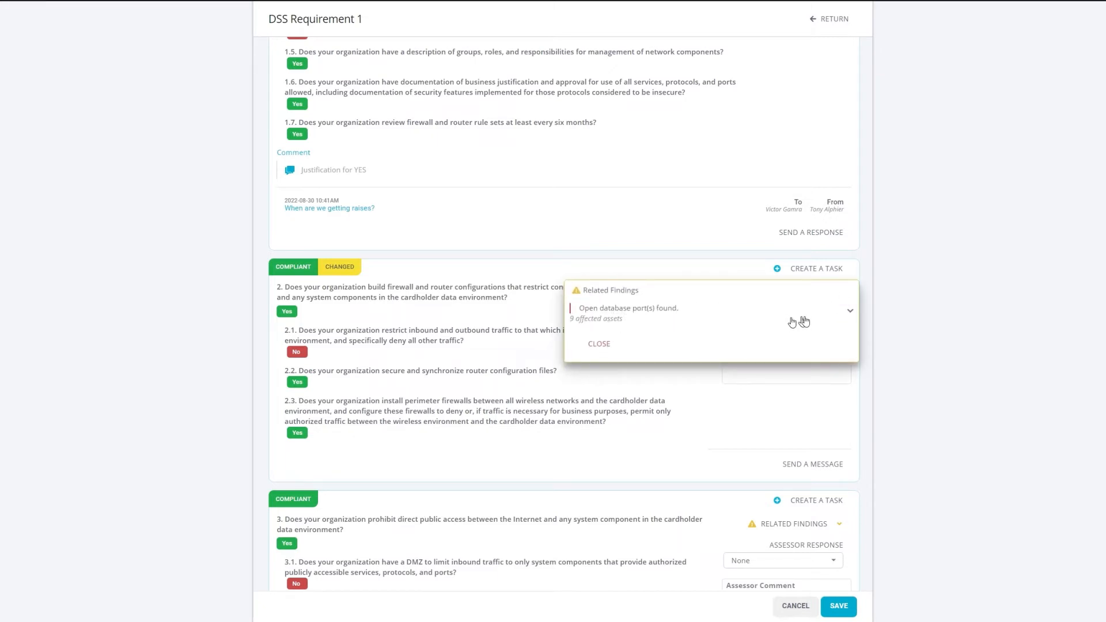
{"action": "left_click", "coordinate": [851, 310]}
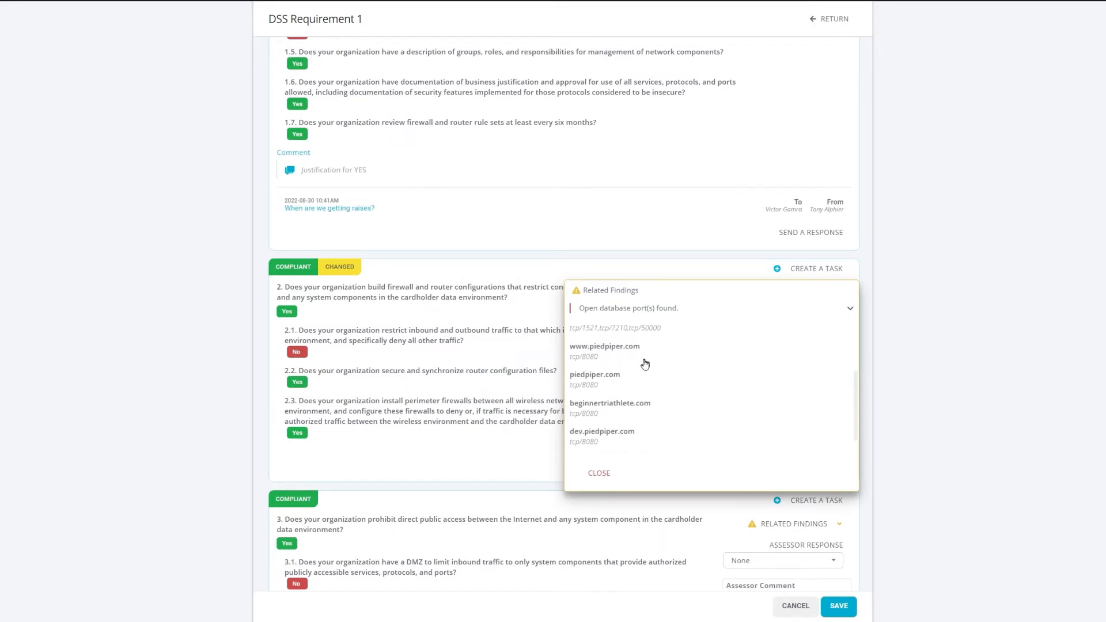
{"action": "mouse_move", "coordinate": [642, 418]}
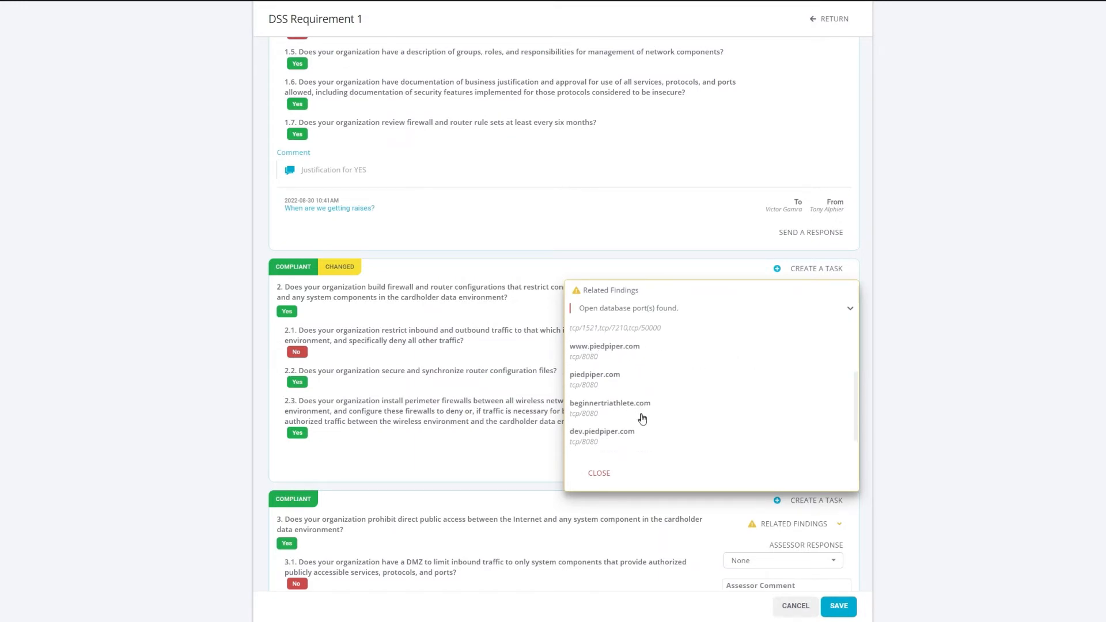
{"action": "mouse_move", "coordinate": [599, 474]}
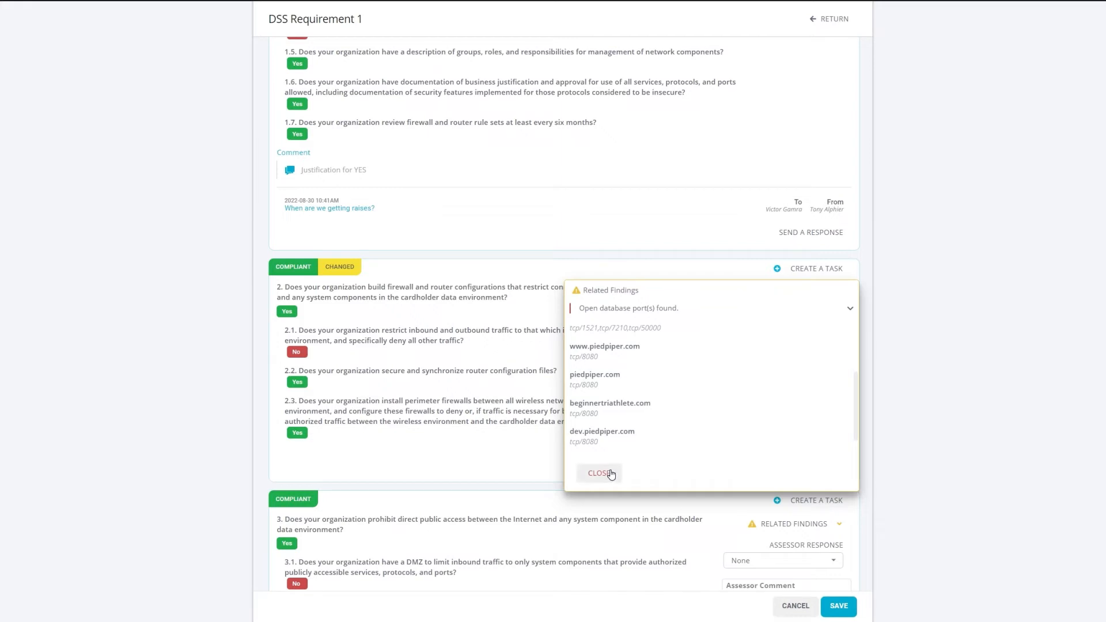
{"action": "left_click", "coordinate": [599, 474]}
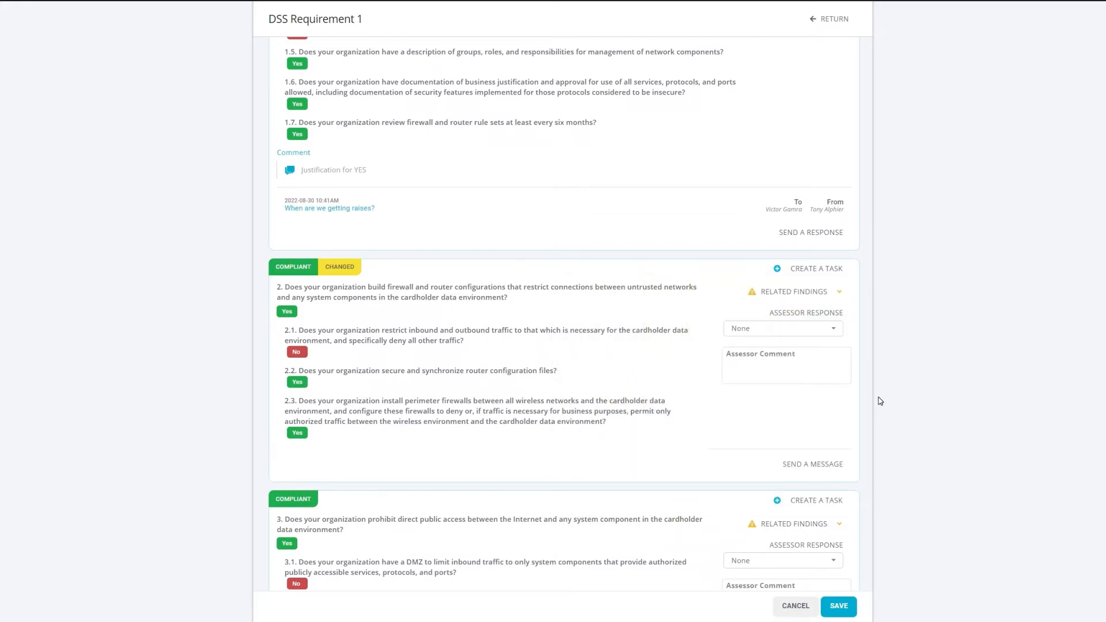
- Return to the PCI v3.2.1 requirement group summary and list the vendor's questionnaires, including SOC 2
{"action": "scroll", "scroll_direction": "up", "scroll_amount": 3}
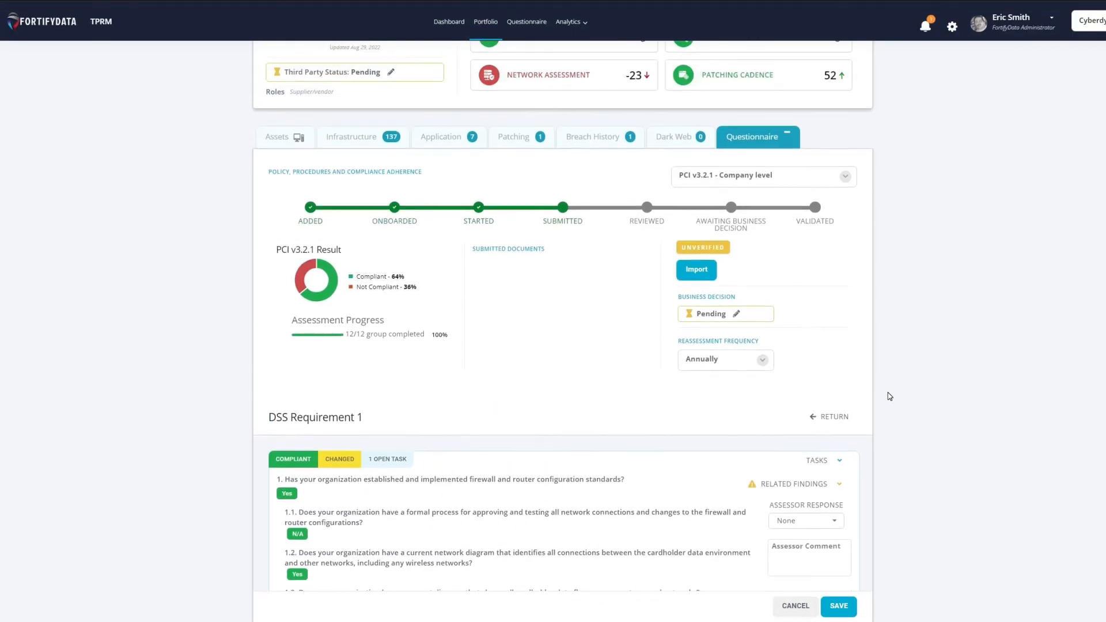
{"action": "left_click", "coordinate": [834, 416]}
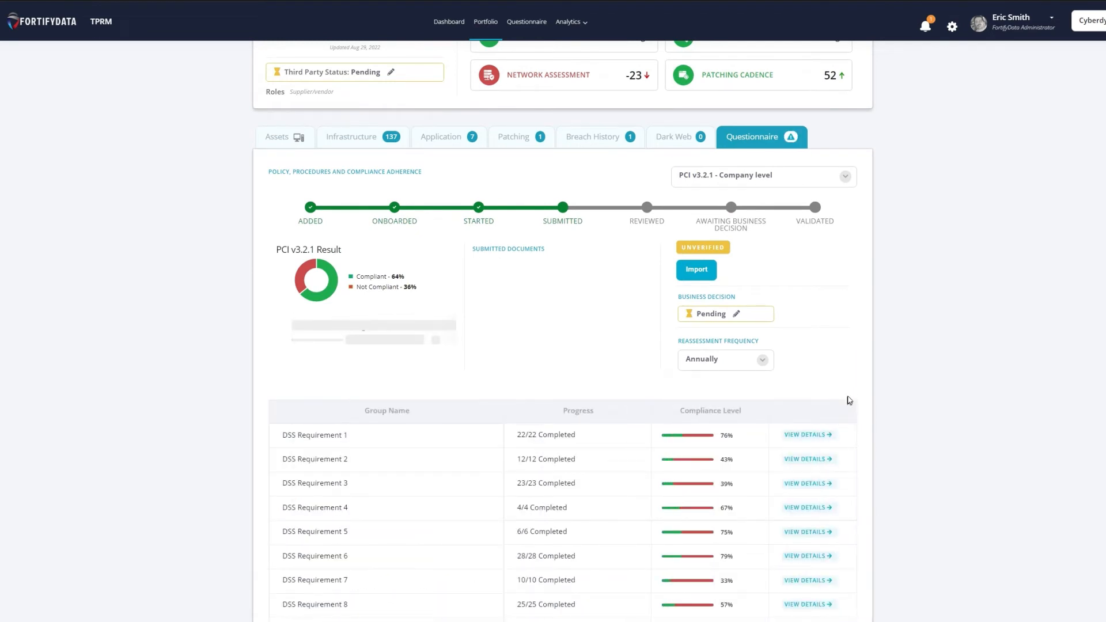
{"action": "left_click", "coordinate": [845, 175]}
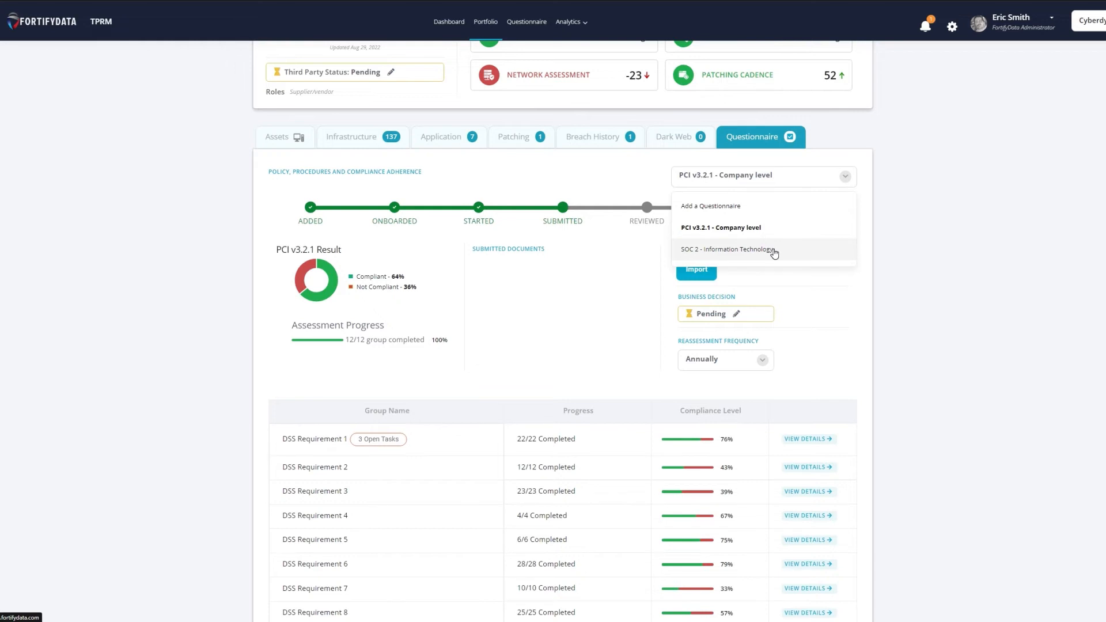
{"action": "mouse_move", "coordinate": [901, 243]}
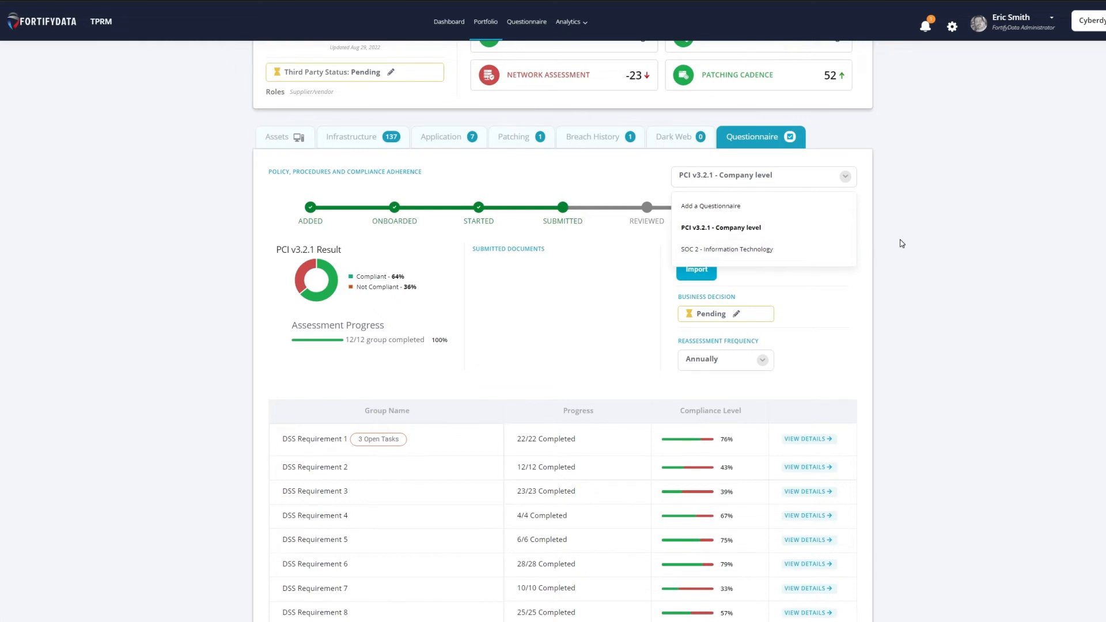
{"action": "scroll", "scroll_direction": "up", "scroll_amount": 3}
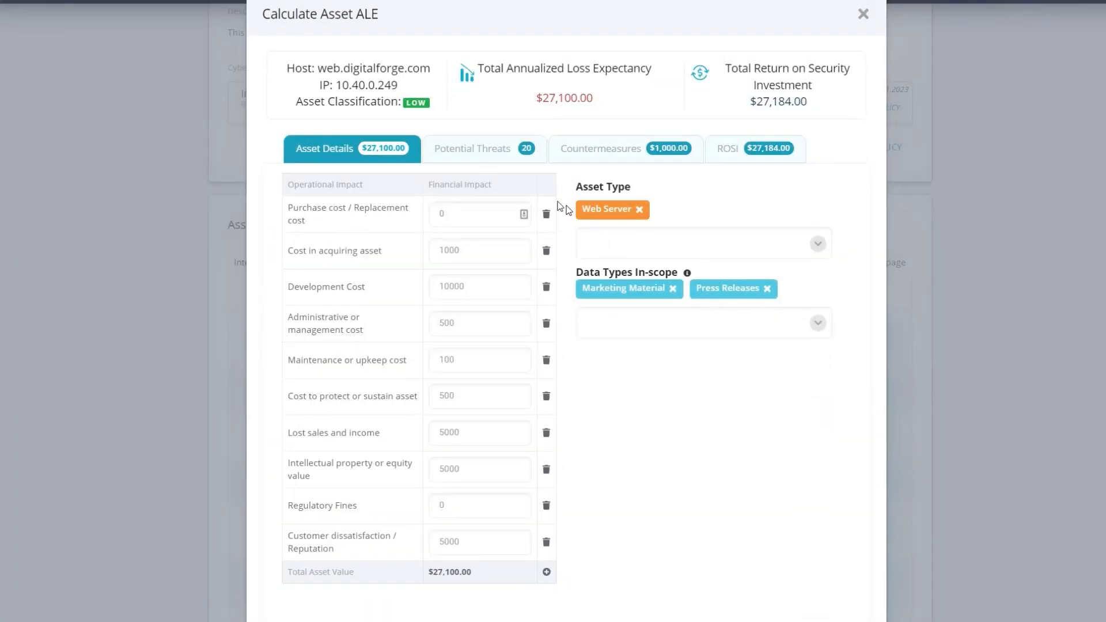
{"action": "mouse_move", "coordinate": [473, 153]}
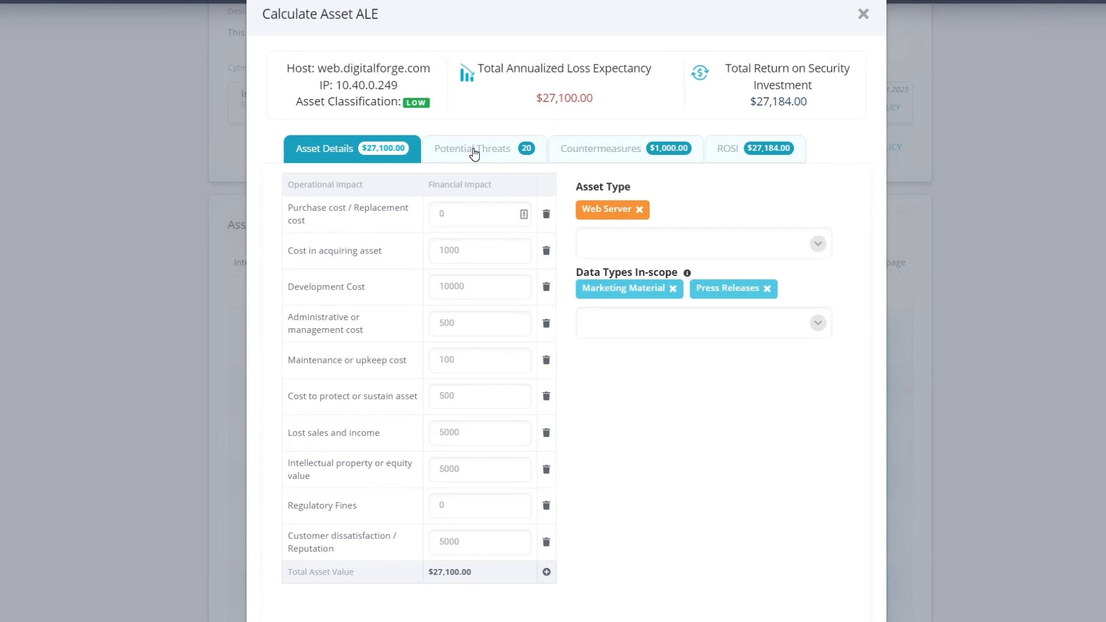
- View the Potential Threats breakdown with exposure factors and per-threat annualized losses
{"action": "left_click", "coordinate": [472, 149]}
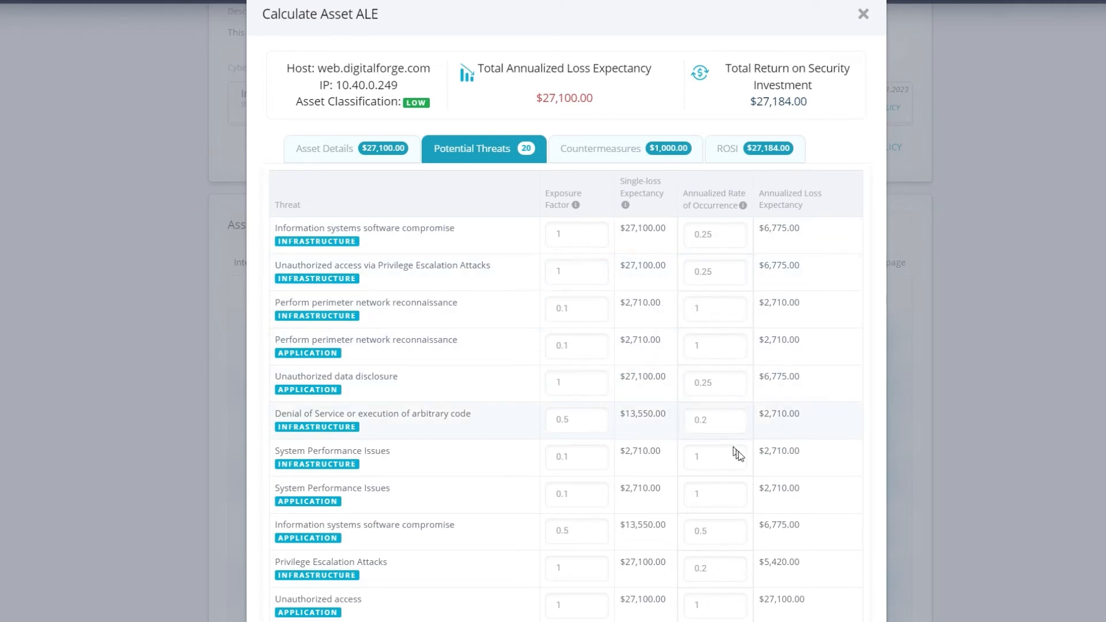
{"action": "mouse_move", "coordinate": [751, 466]}
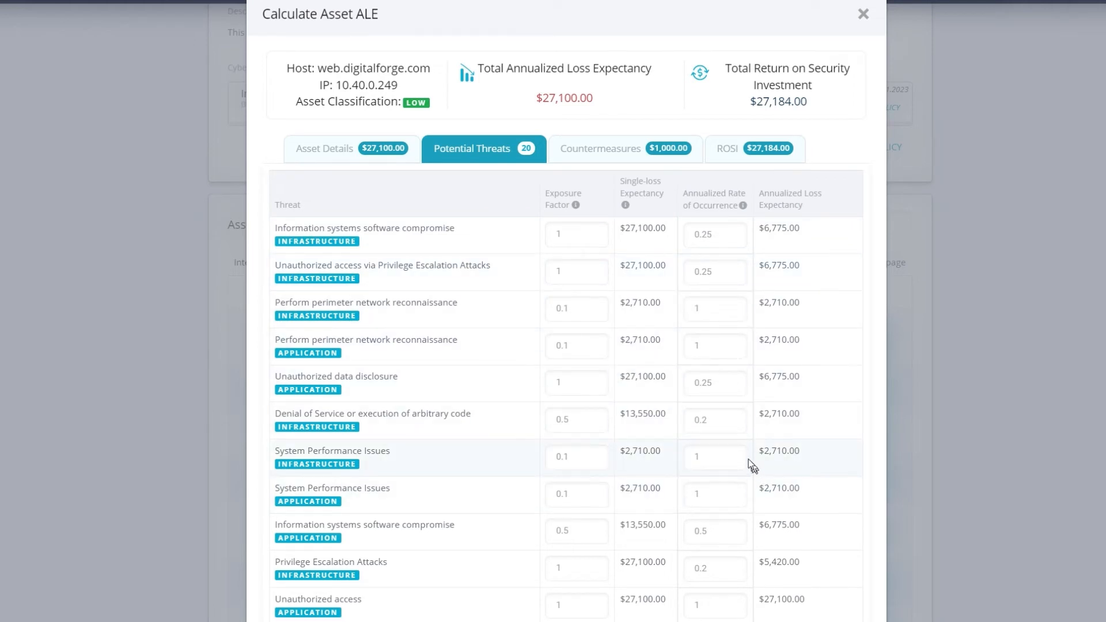
{"action": "mouse_move", "coordinate": [608, 199]}
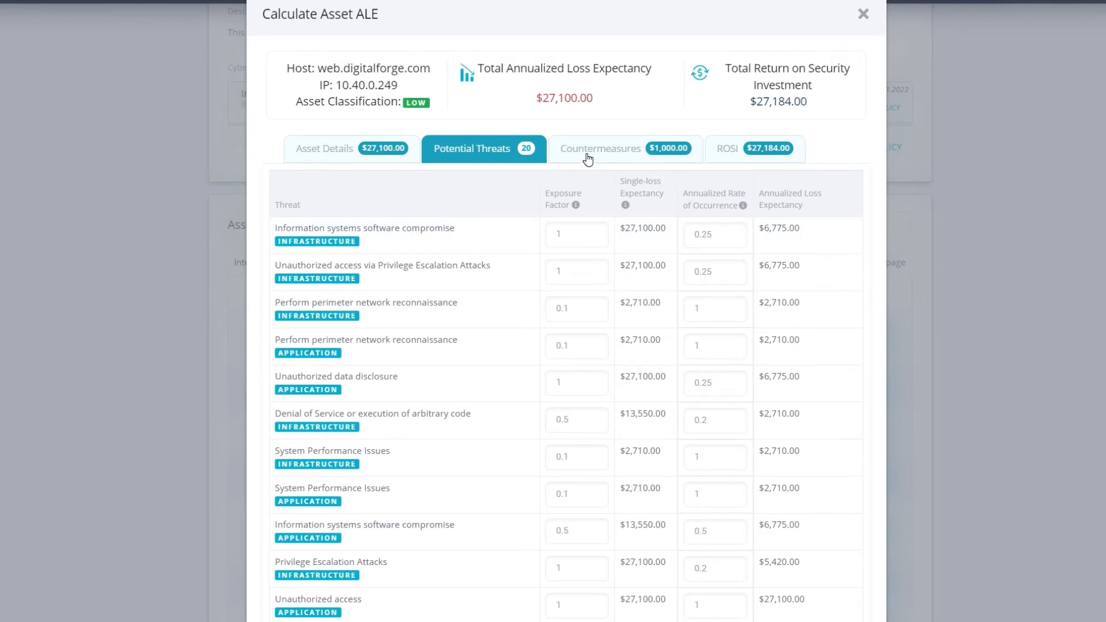
- View the Countermeasures and expand the application reconnaissance threat's Insuricare policy details
{"action": "left_click", "coordinate": [623, 149]}
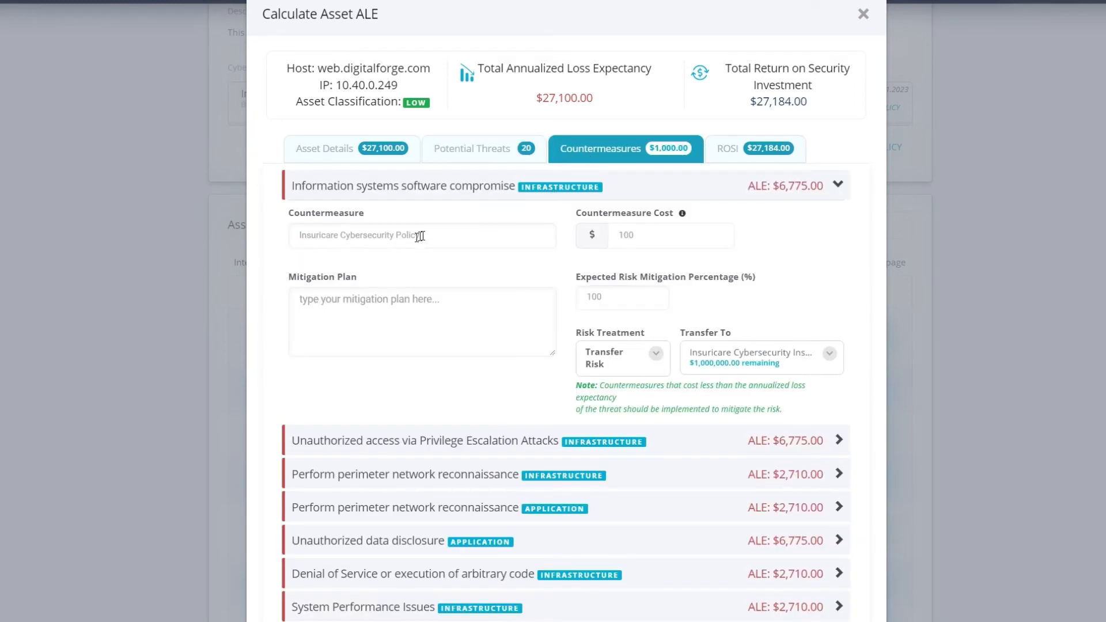
{"action": "mouse_move", "coordinate": [612, 270]}
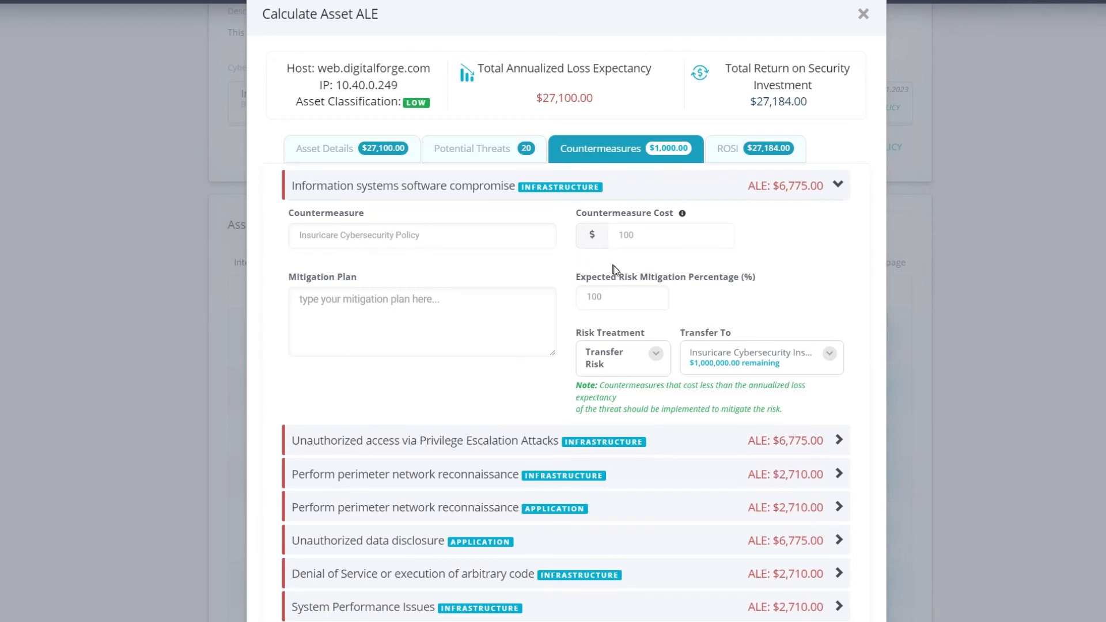
{"action": "mouse_move", "coordinate": [706, 363]}
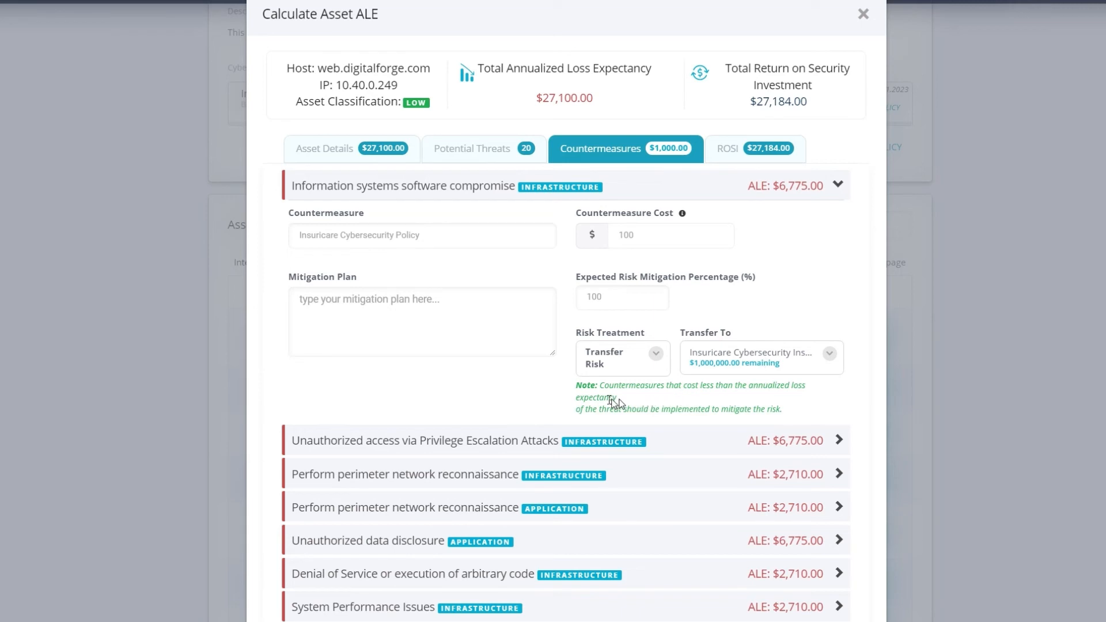
{"action": "mouse_move", "coordinate": [701, 452]}
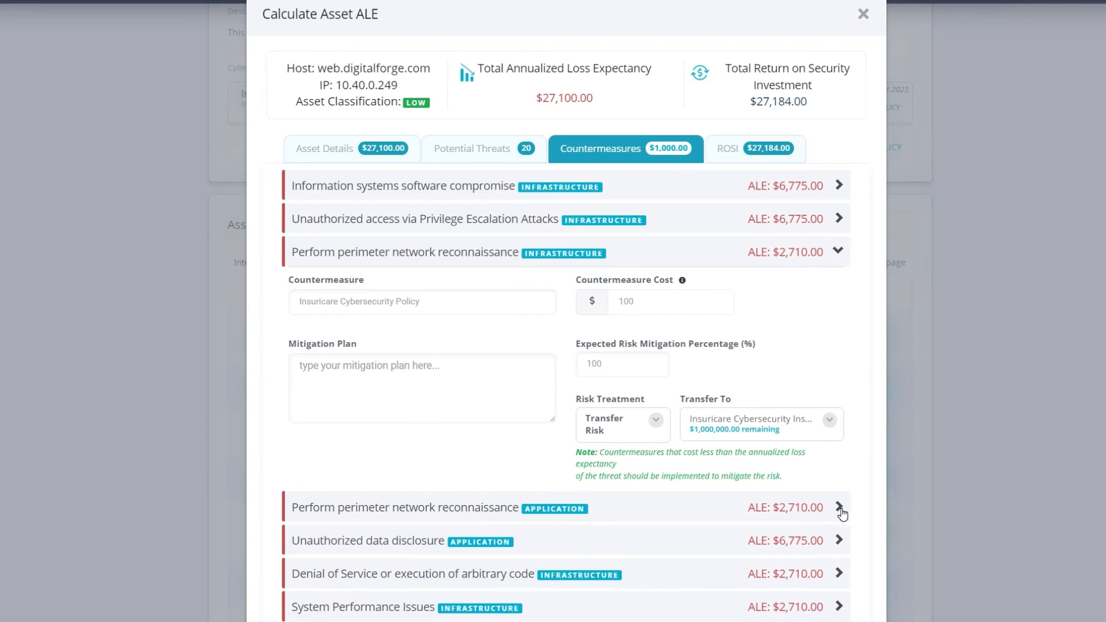
{"action": "left_click", "coordinate": [863, 14]}
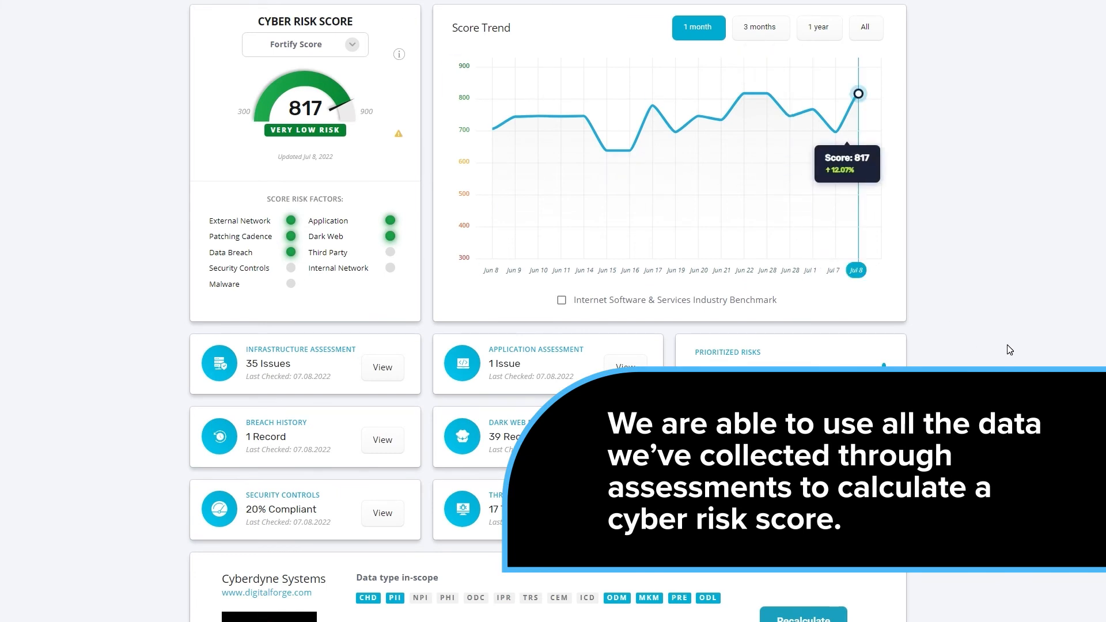
- Scroll to the quantitative analysis: $714,074 asset value, $27,100 ALE, $27,184 ROSI
{"action": "scroll", "scroll_direction": "down", "scroll_amount": 3}
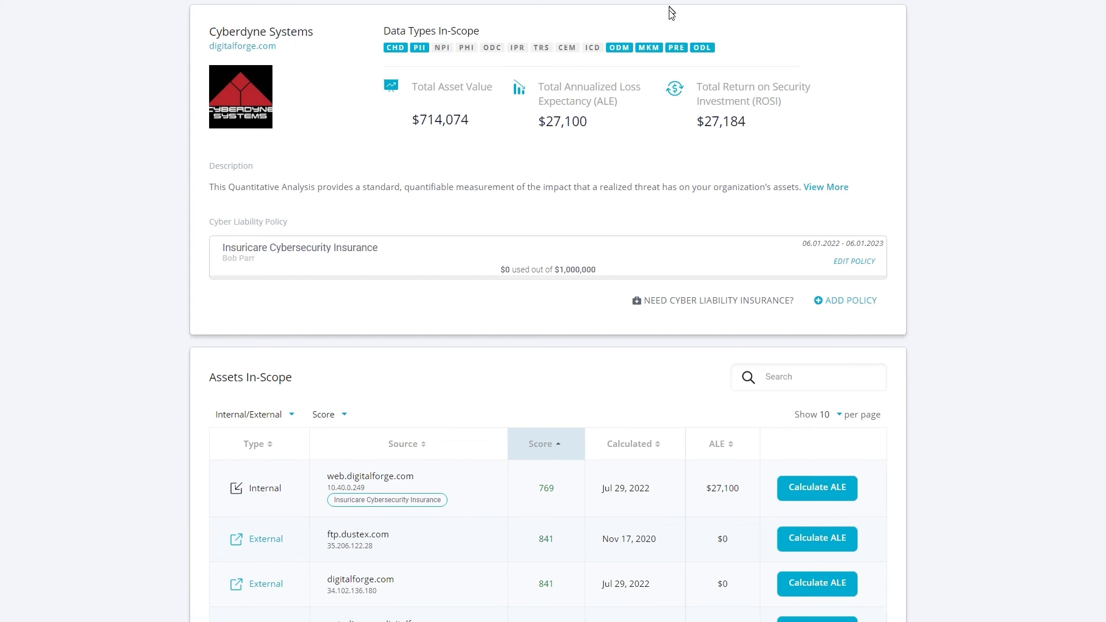
{"action": "mouse_move", "coordinate": [413, 70]}
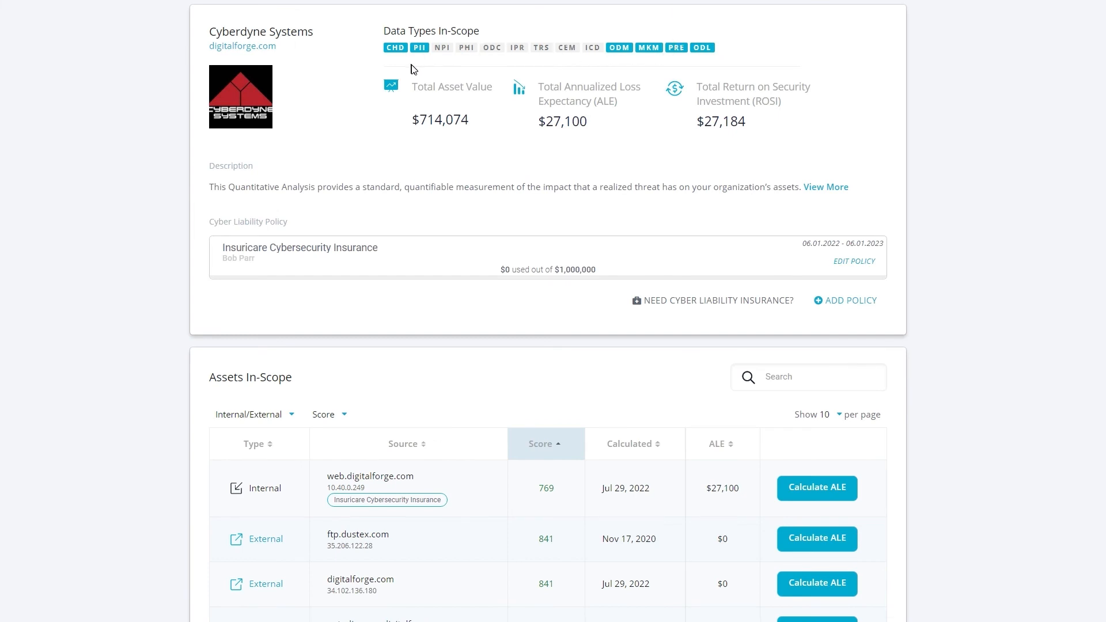
{"action": "mouse_move", "coordinate": [519, 105]}
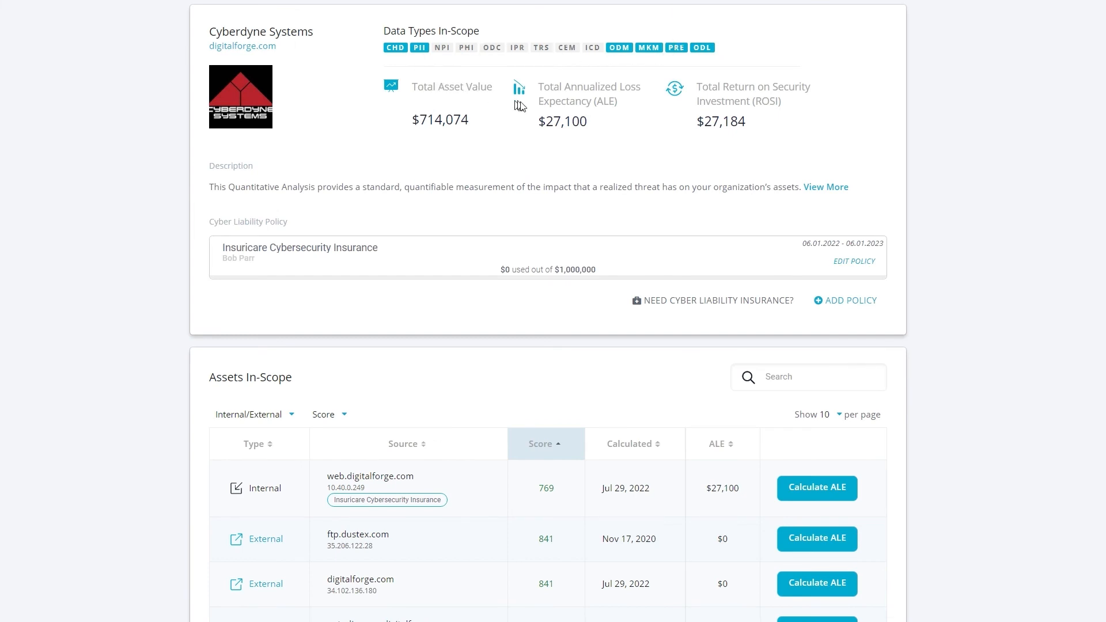
{"action": "mouse_move", "coordinate": [785, 109]}
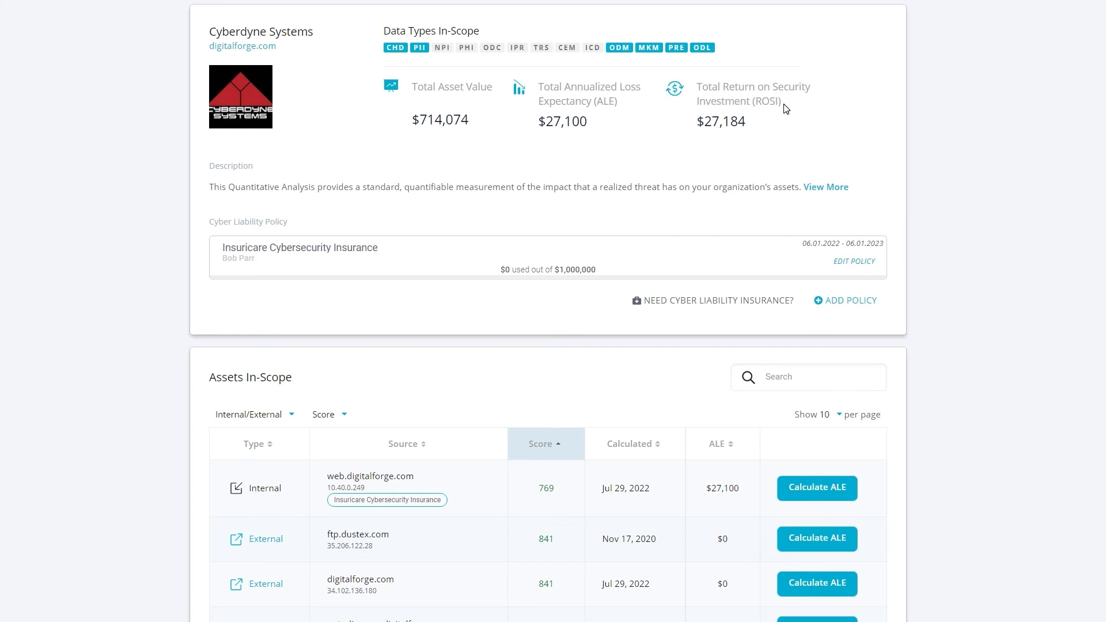
{"action": "mouse_move", "coordinate": [337, 259]}
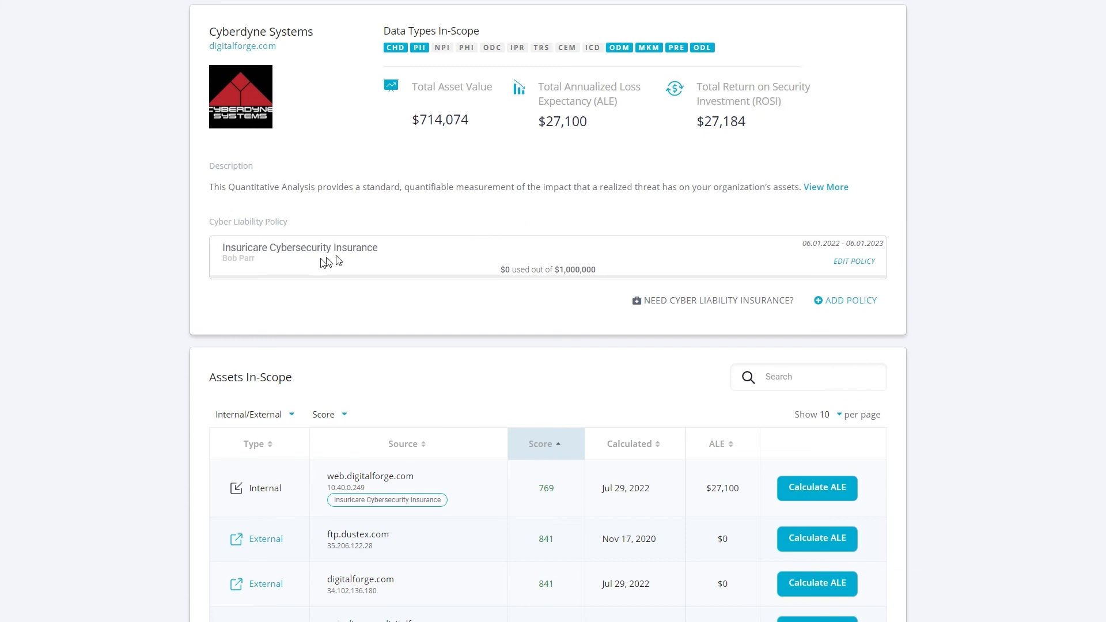
{"action": "mouse_move", "coordinate": [583, 260]}
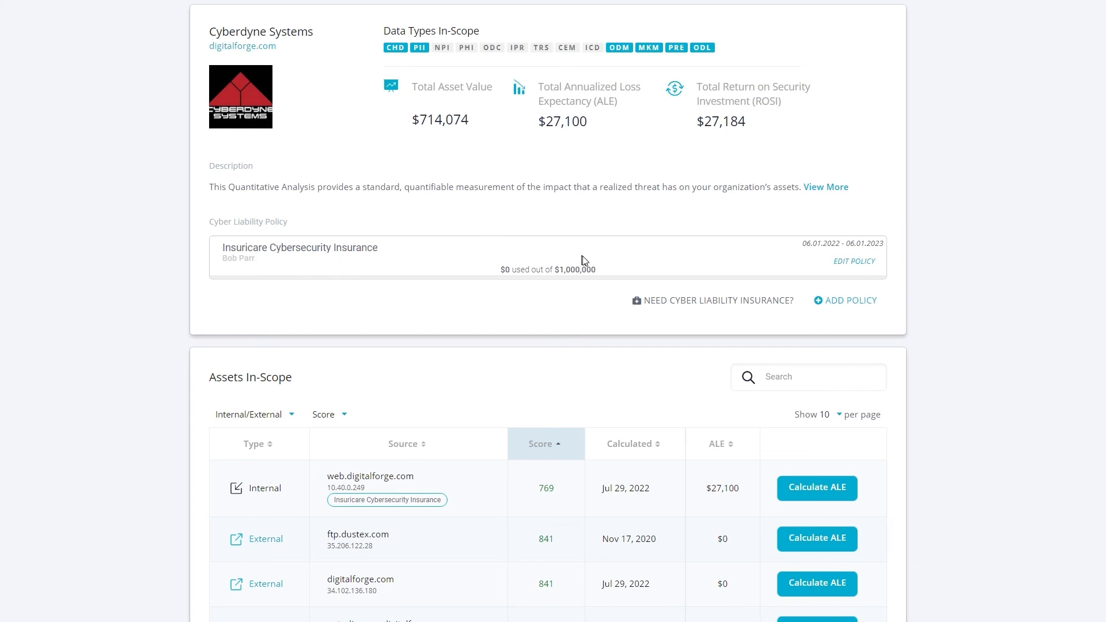
{"action": "mouse_move", "coordinate": [809, 268]}
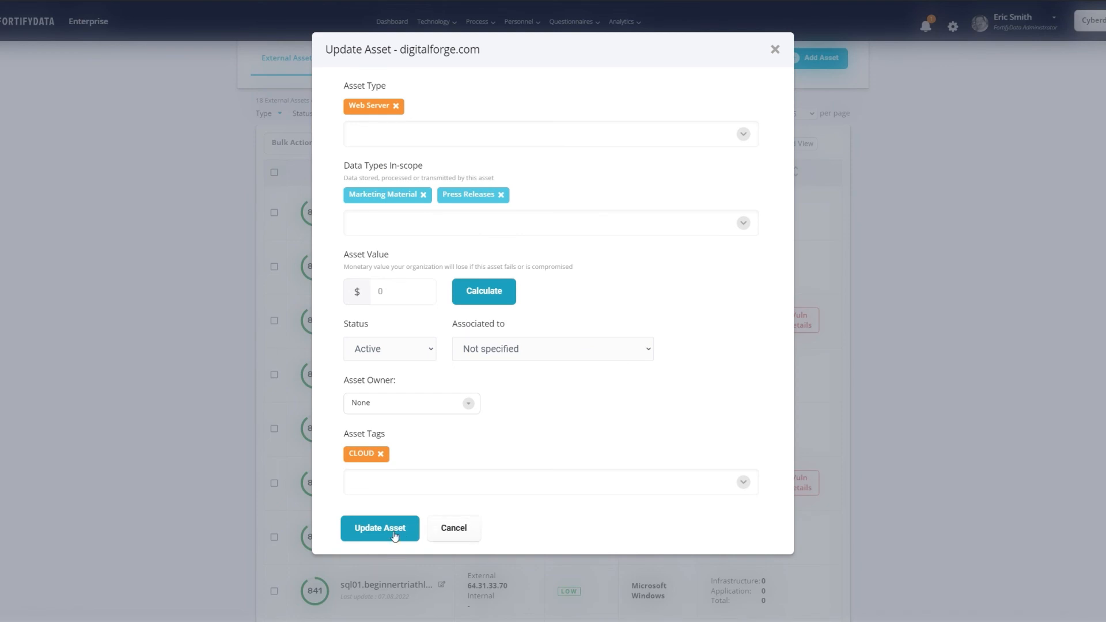
- Submit the digitalforge.com asset update and confirm the classification-change notice
{"action": "left_click", "coordinate": [379, 528]}
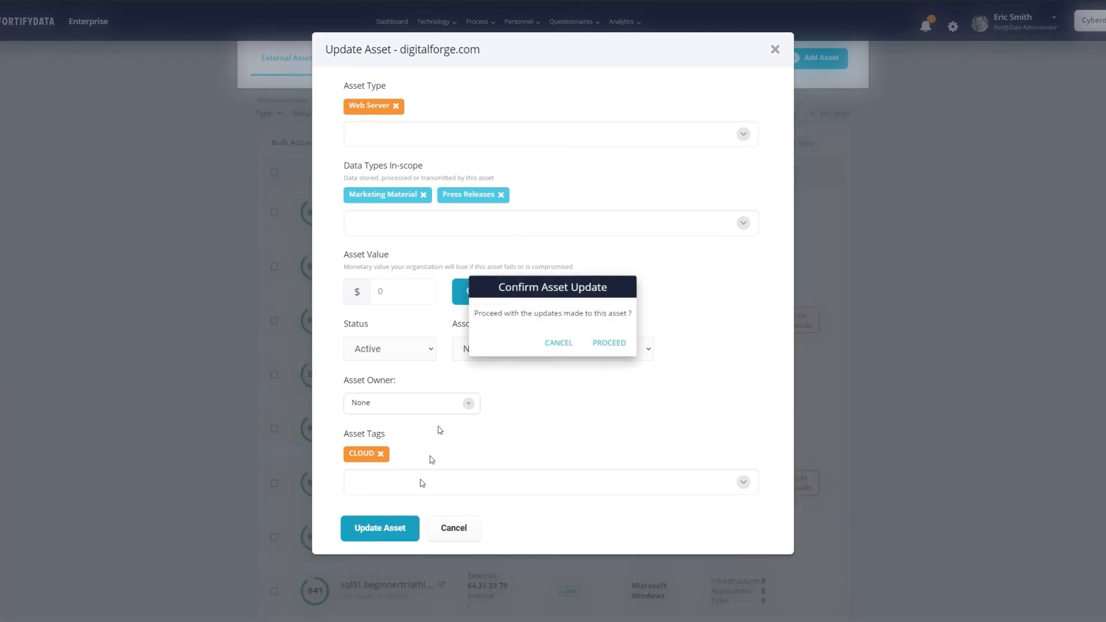
{"action": "left_click", "coordinate": [558, 343]}
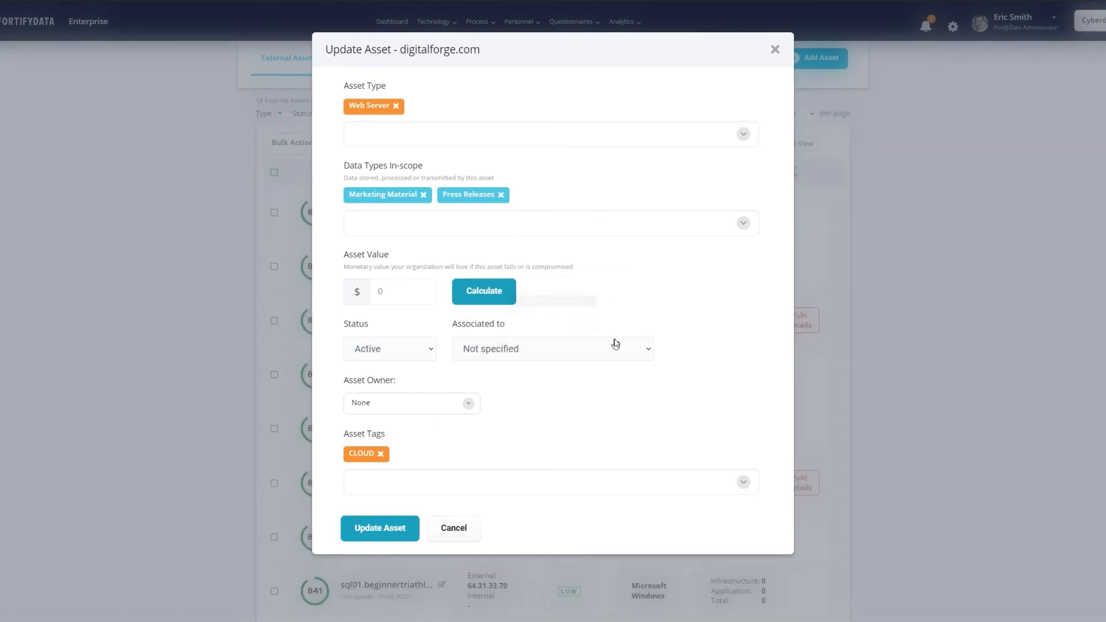
{"action": "left_click", "coordinate": [379, 528]}
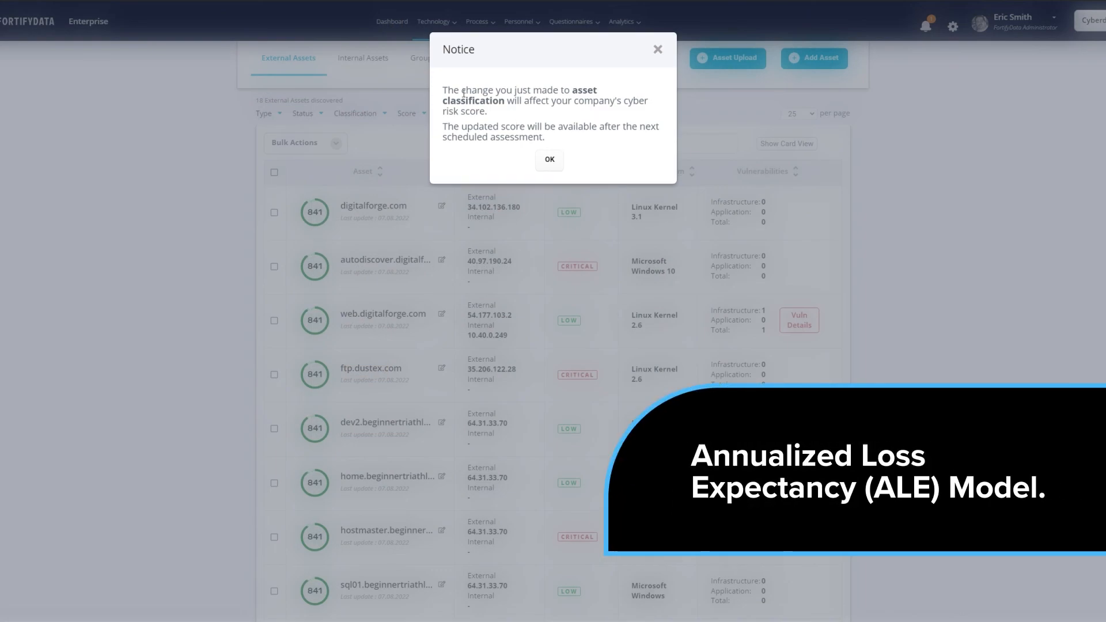
{"action": "mouse_move", "coordinate": [550, 159]}
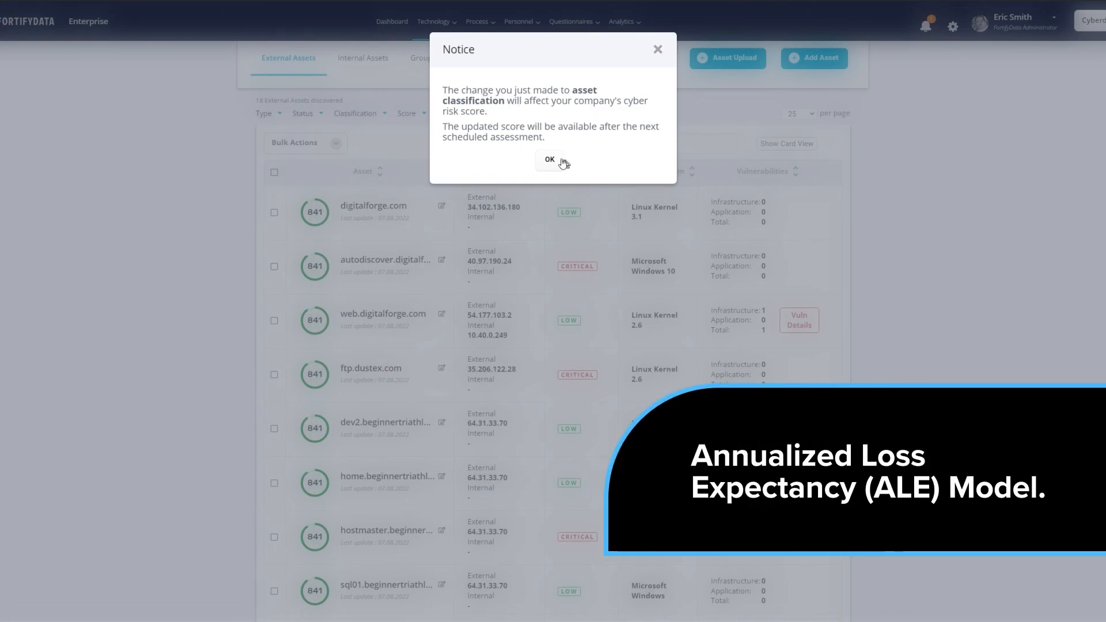